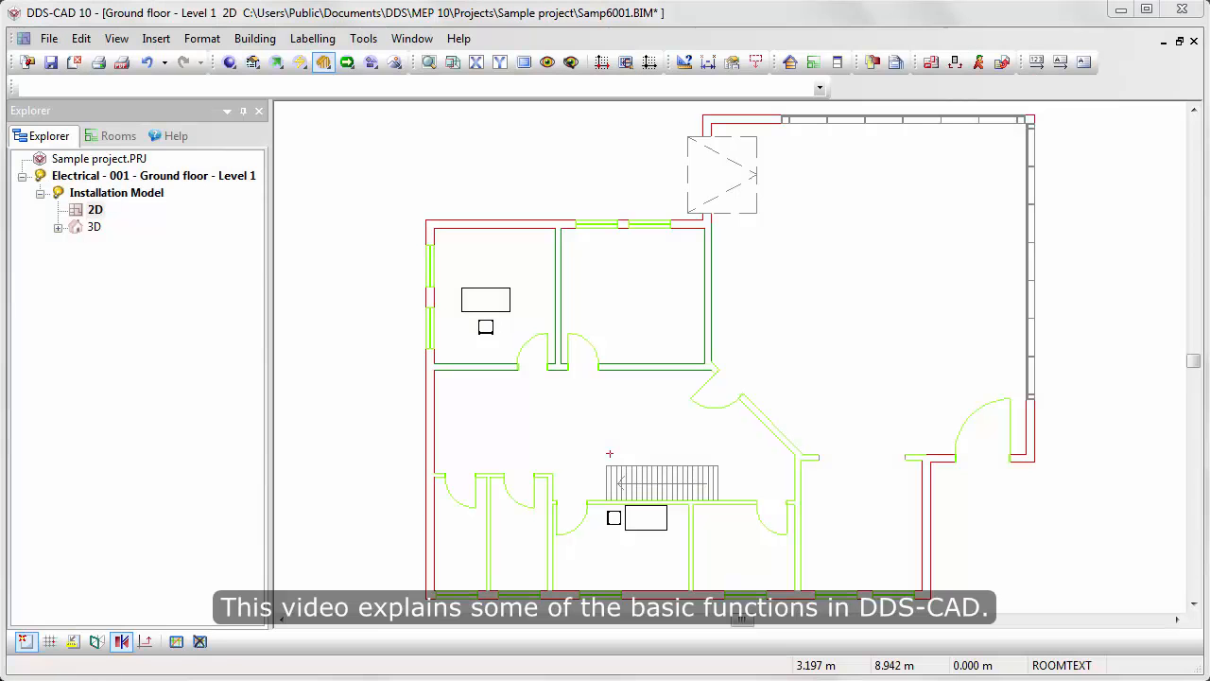
mouse_move(540, 299)
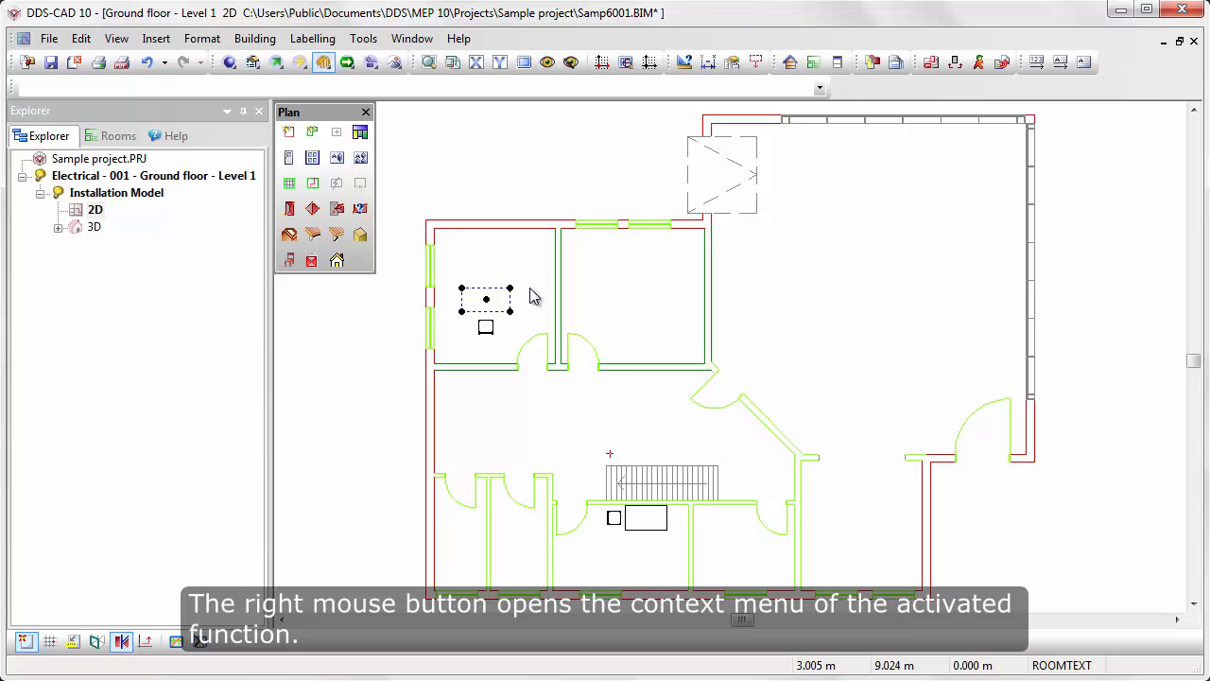
- Bring up the function's context menu on the table in the top-left room
right_click(533, 295)
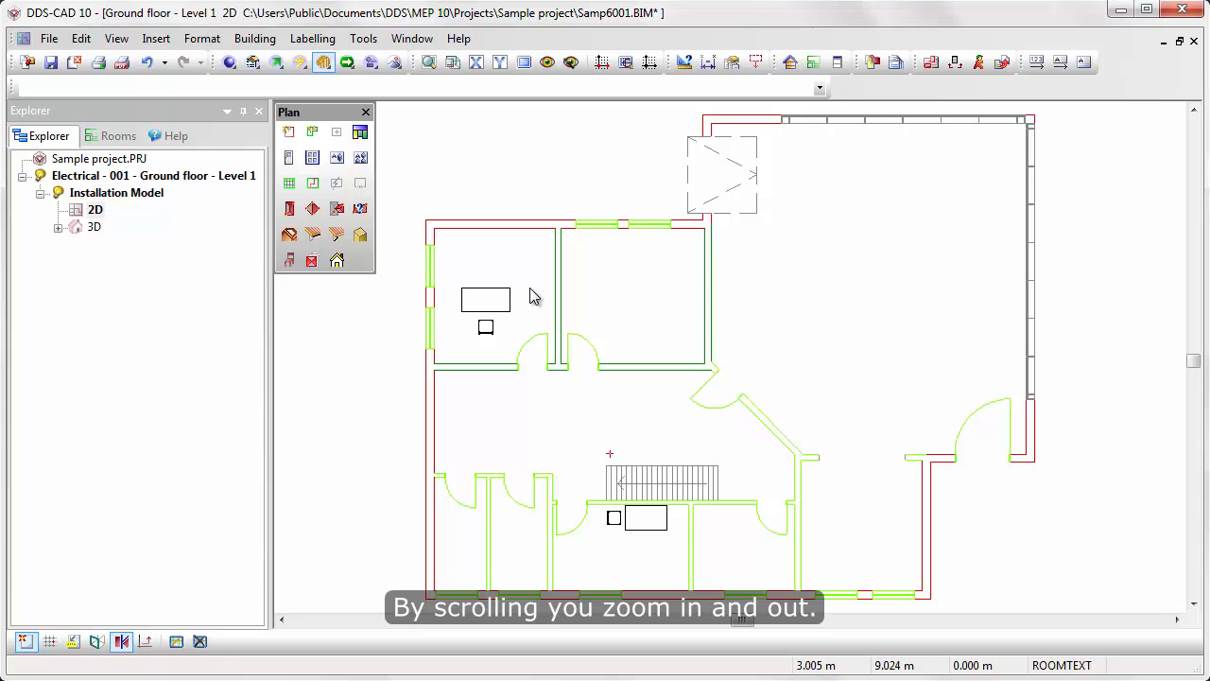
scroll(down, 3)
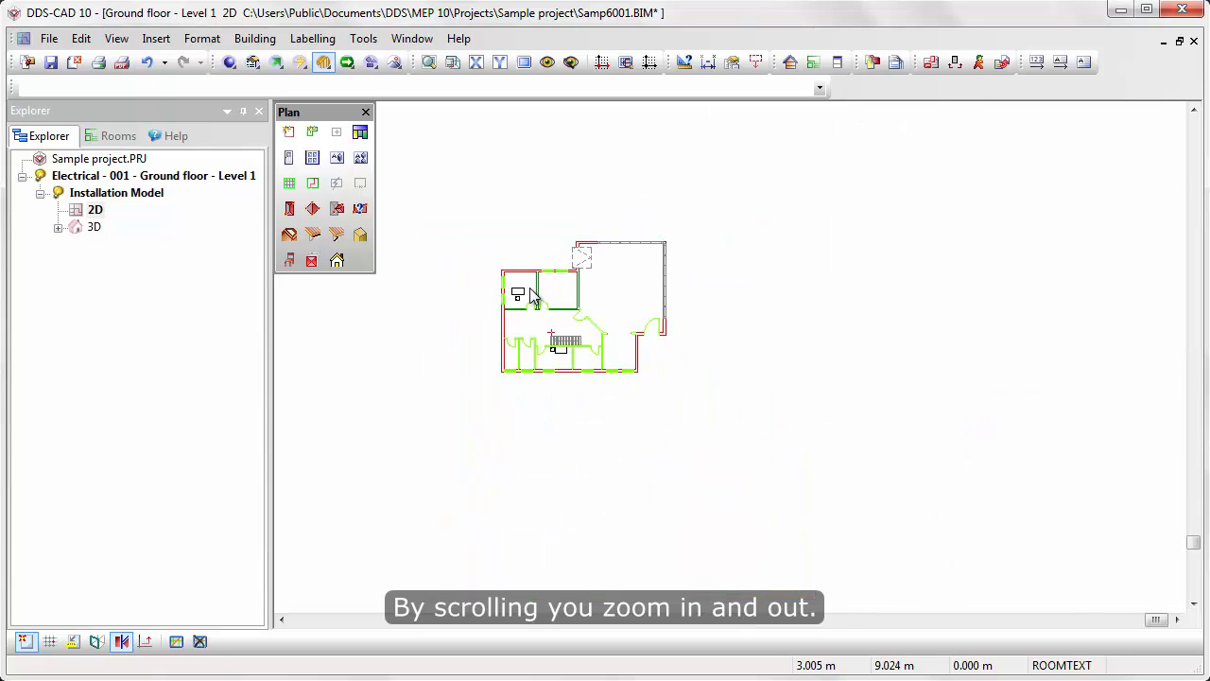
scroll(up, 3)
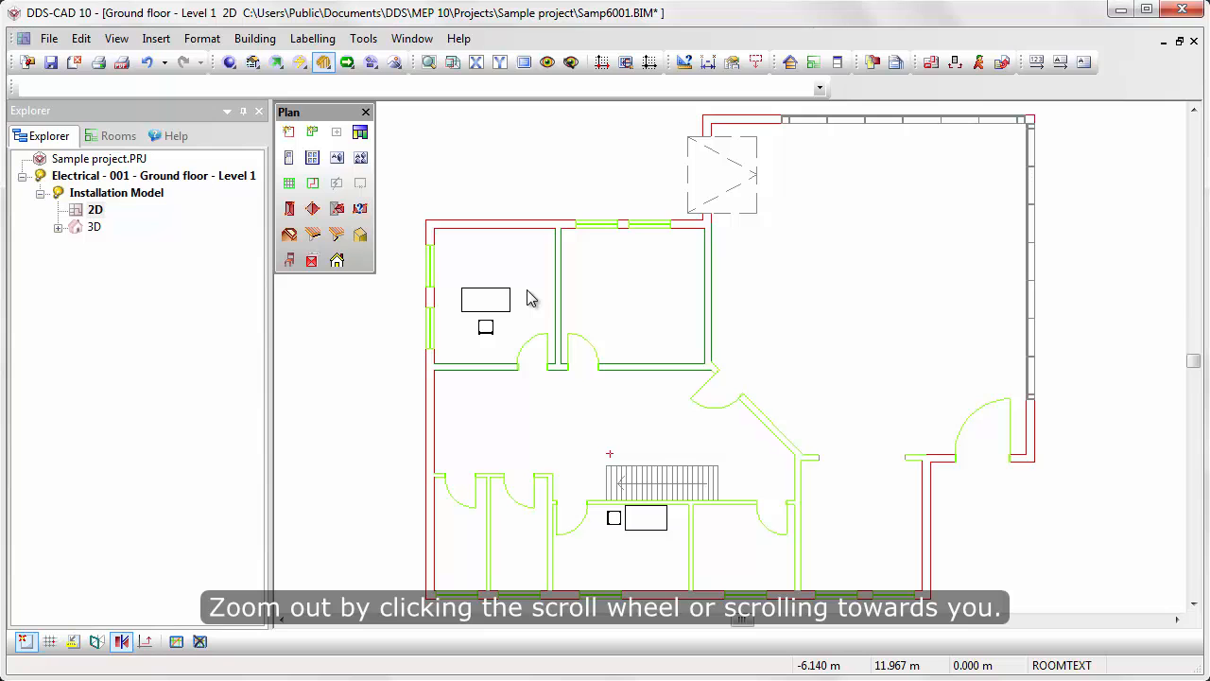
scroll(down, 3)
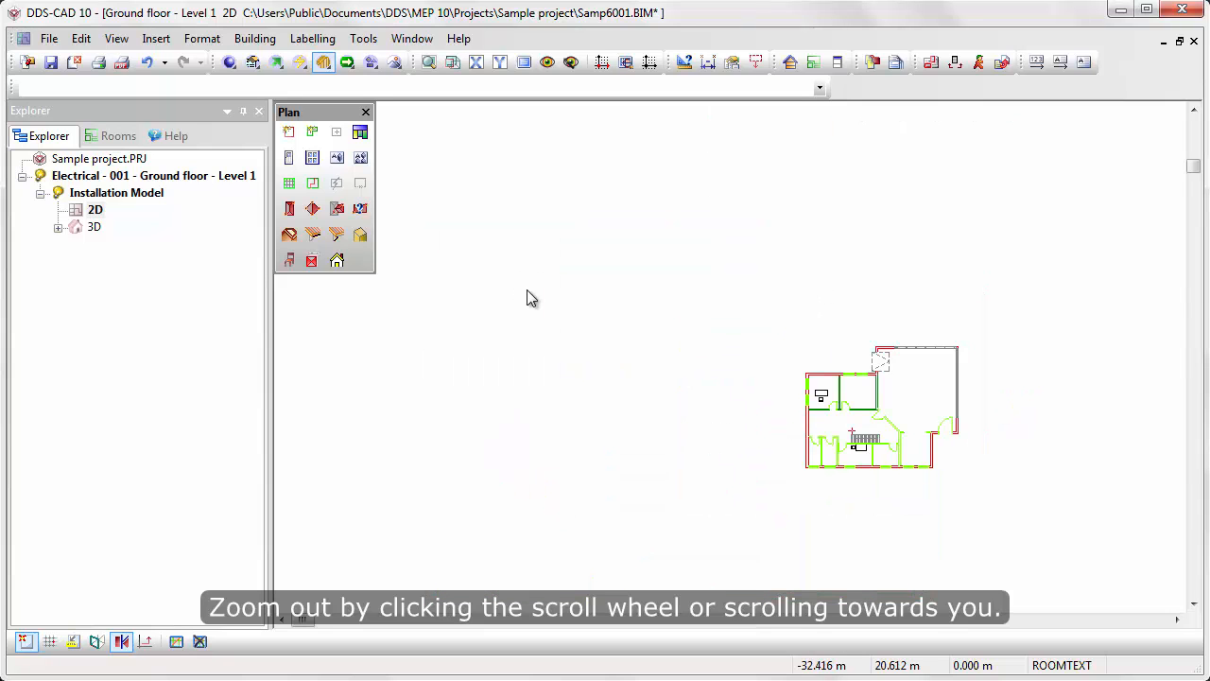
scroll(down, 3)
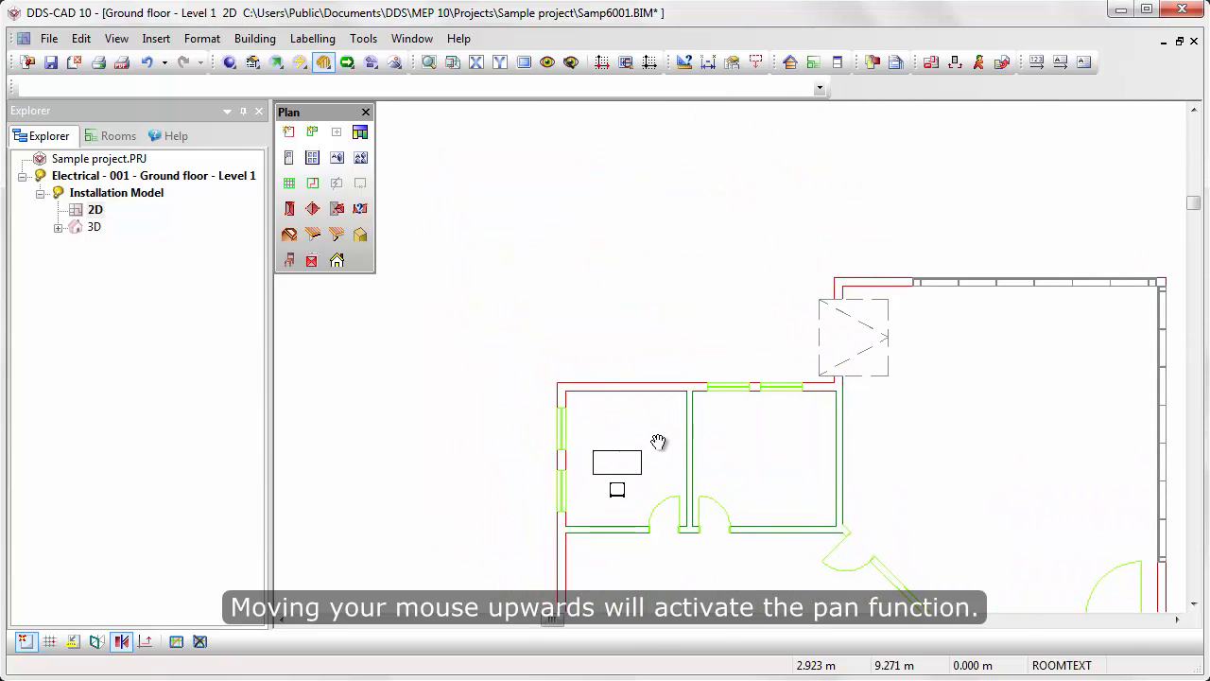
drag(658, 442, 397, 416)
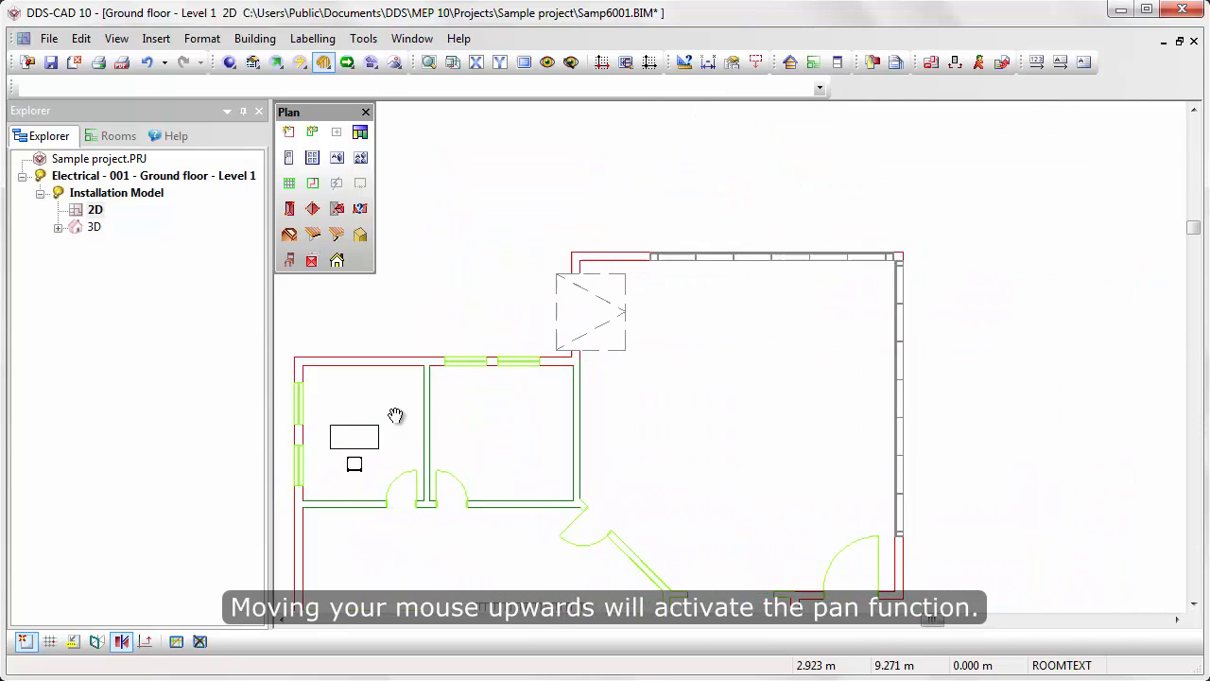
drag(397, 416, 560, 261)
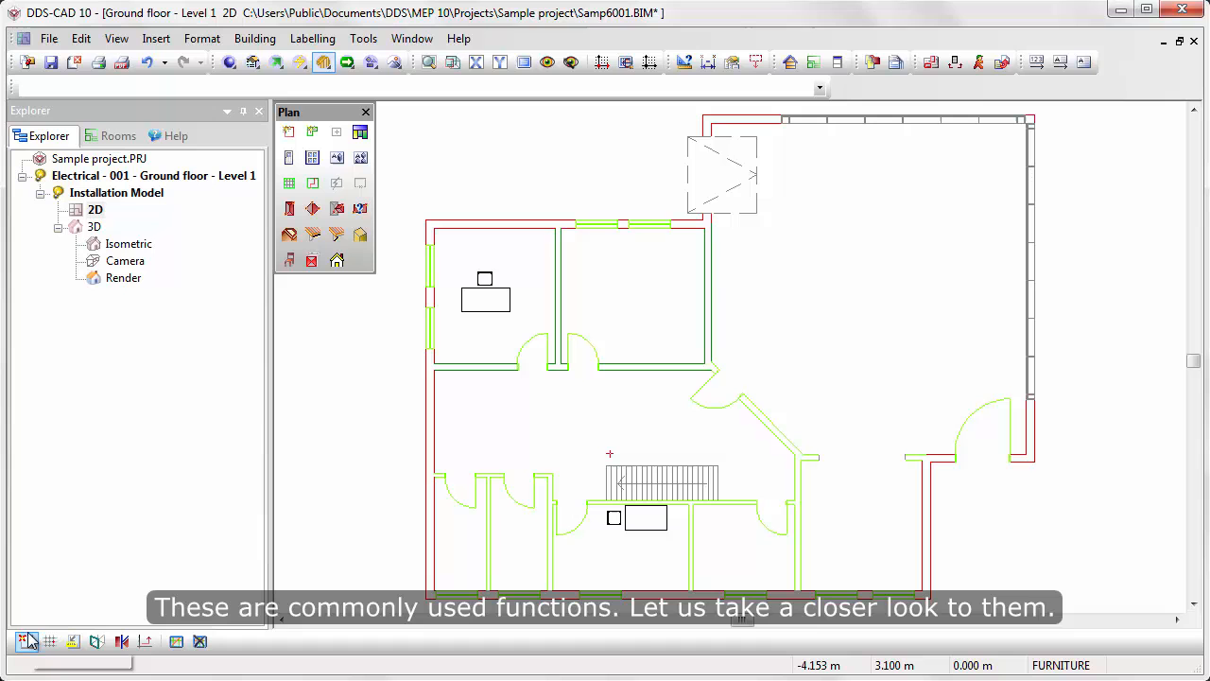
mouse_move(30, 638)
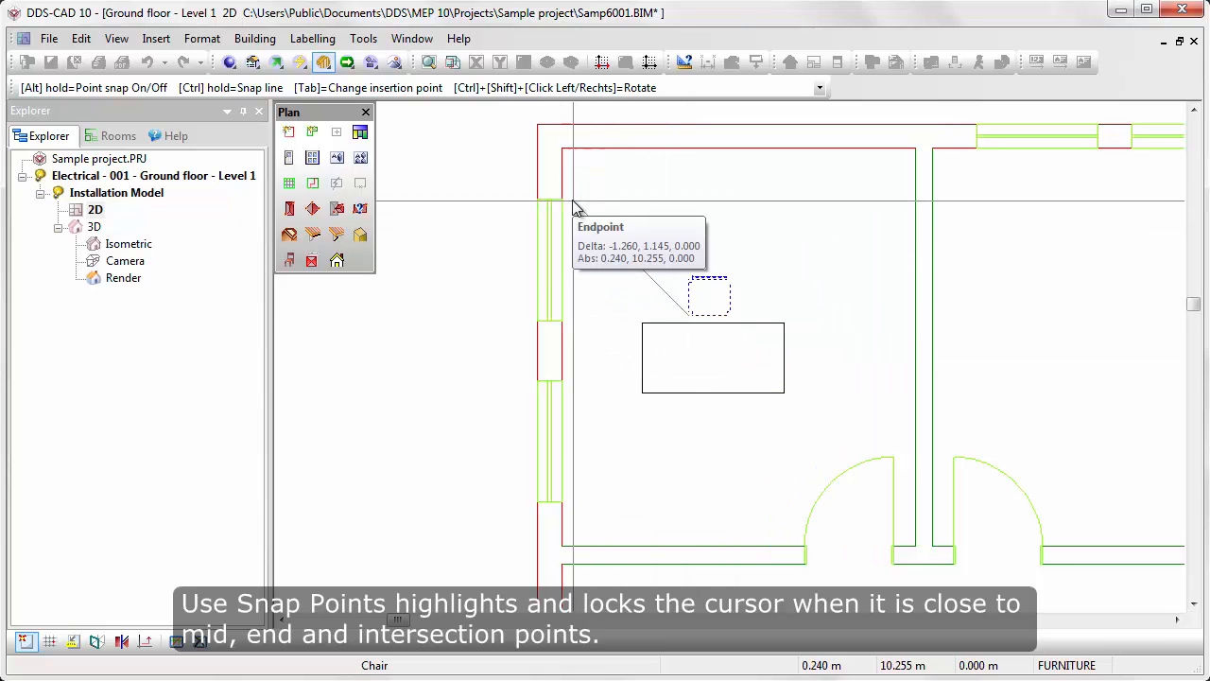
mouse_move(563, 261)
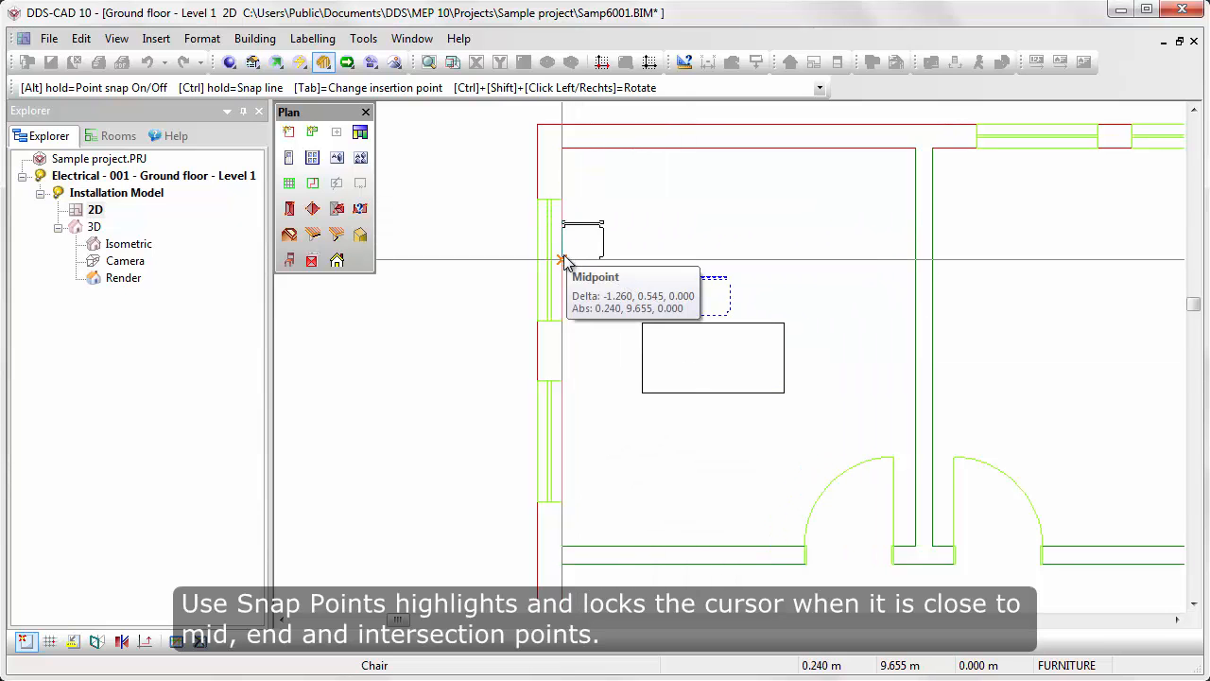
mouse_move(564, 322)
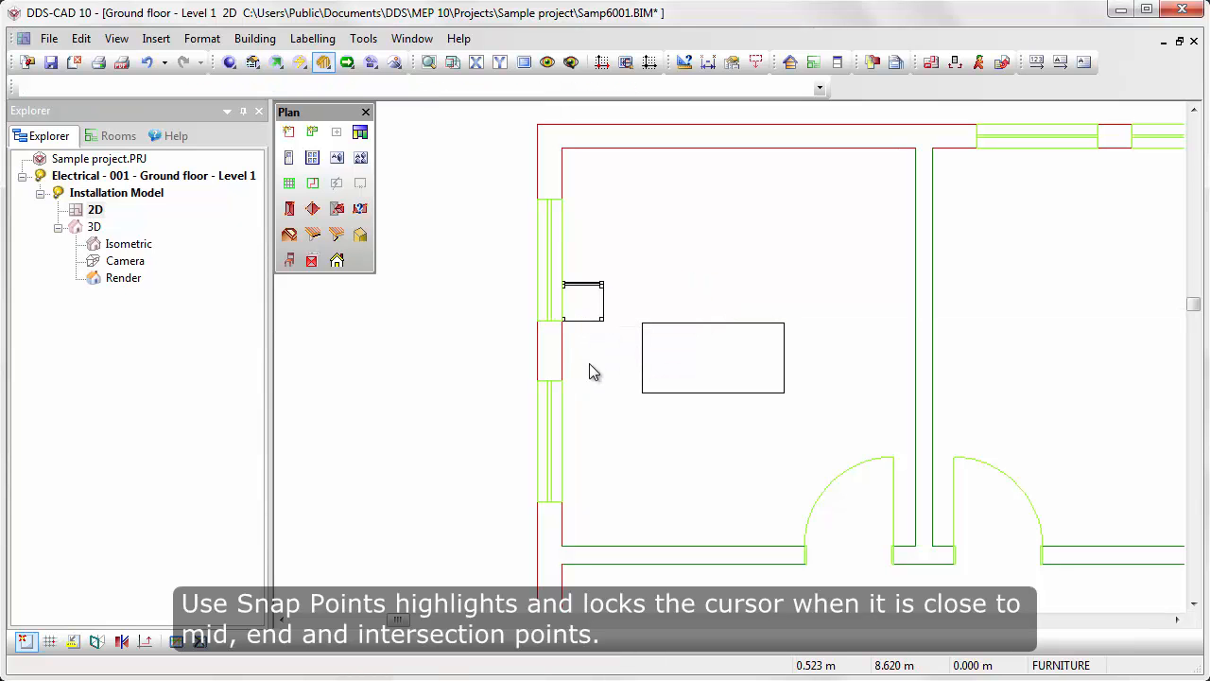
mouse_move(208, 503)
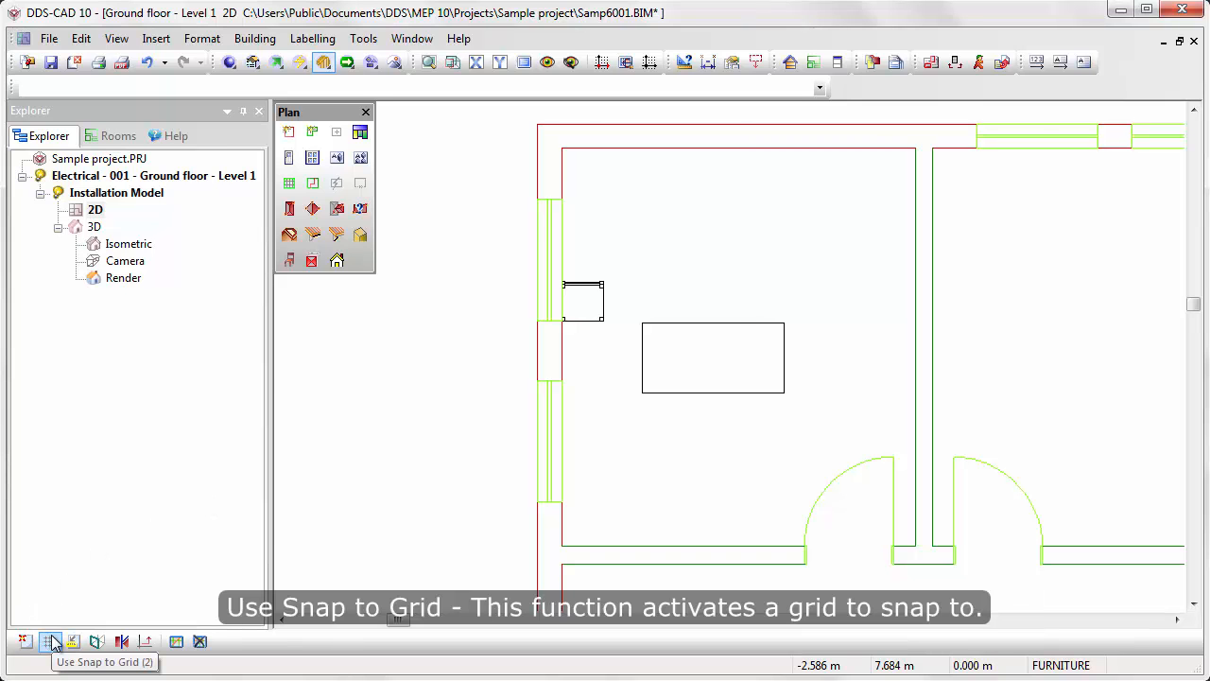
- Turn on Use Snap to Grid so grid points appear across the plan
click(53, 637)
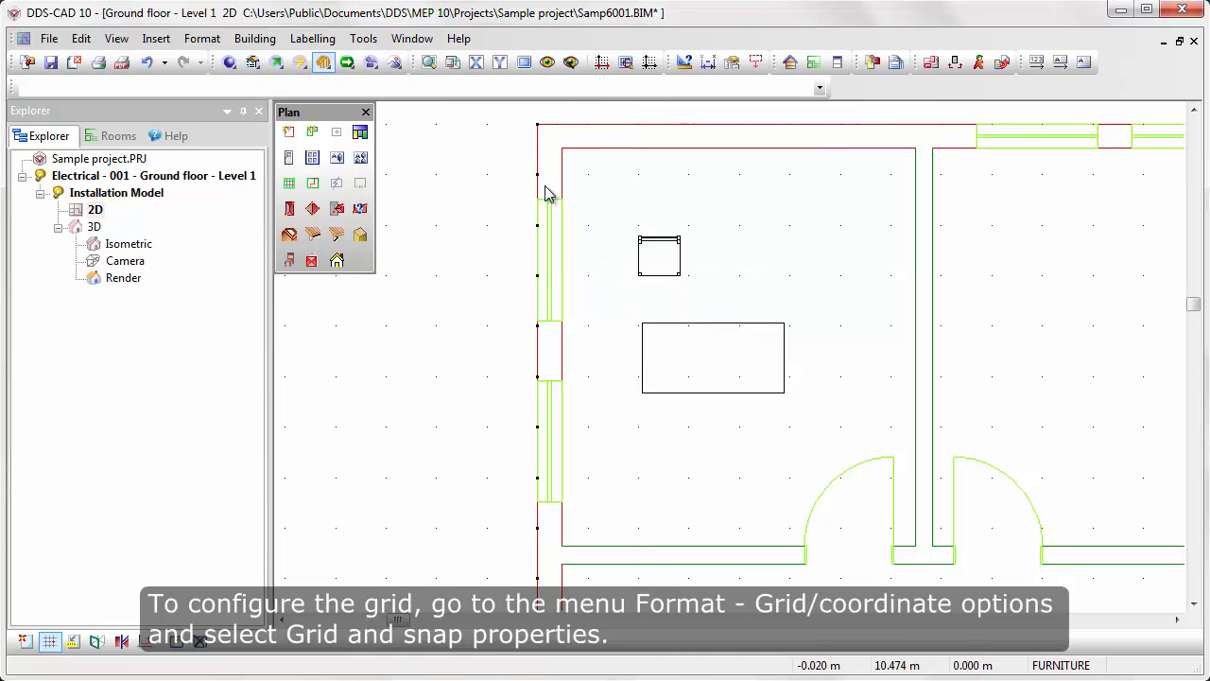
- Reach the Grid/Coordinate options from the Format menu
click(200, 38)
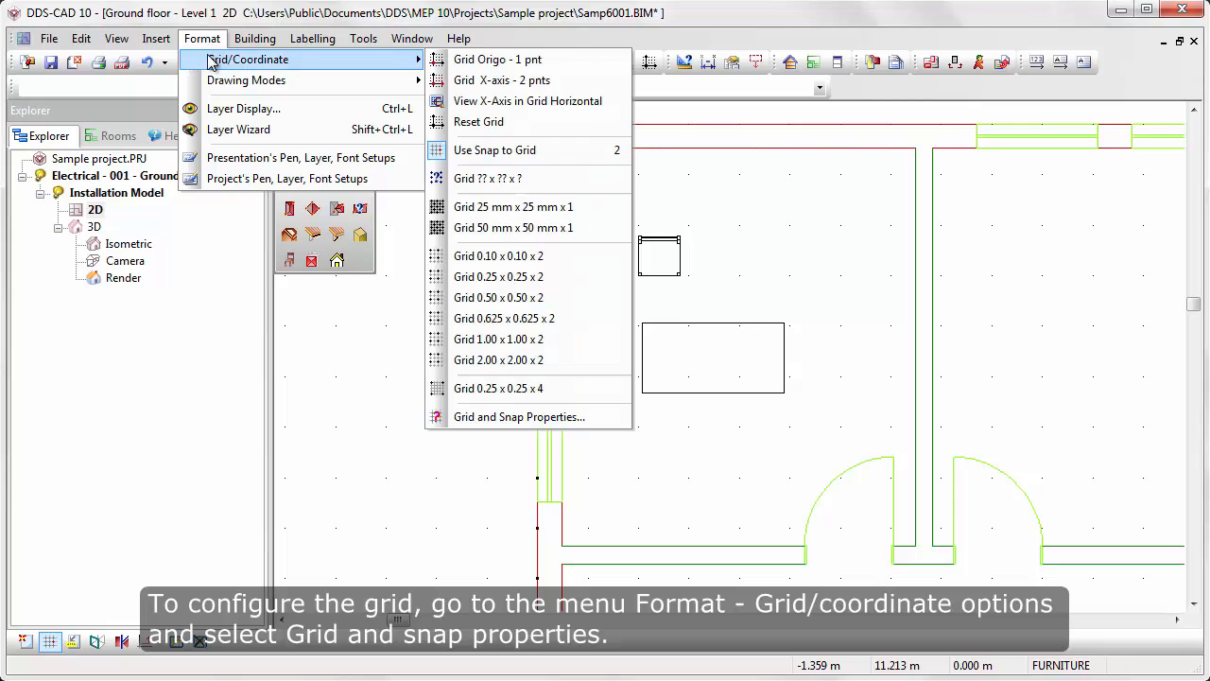
mouse_move(497, 150)
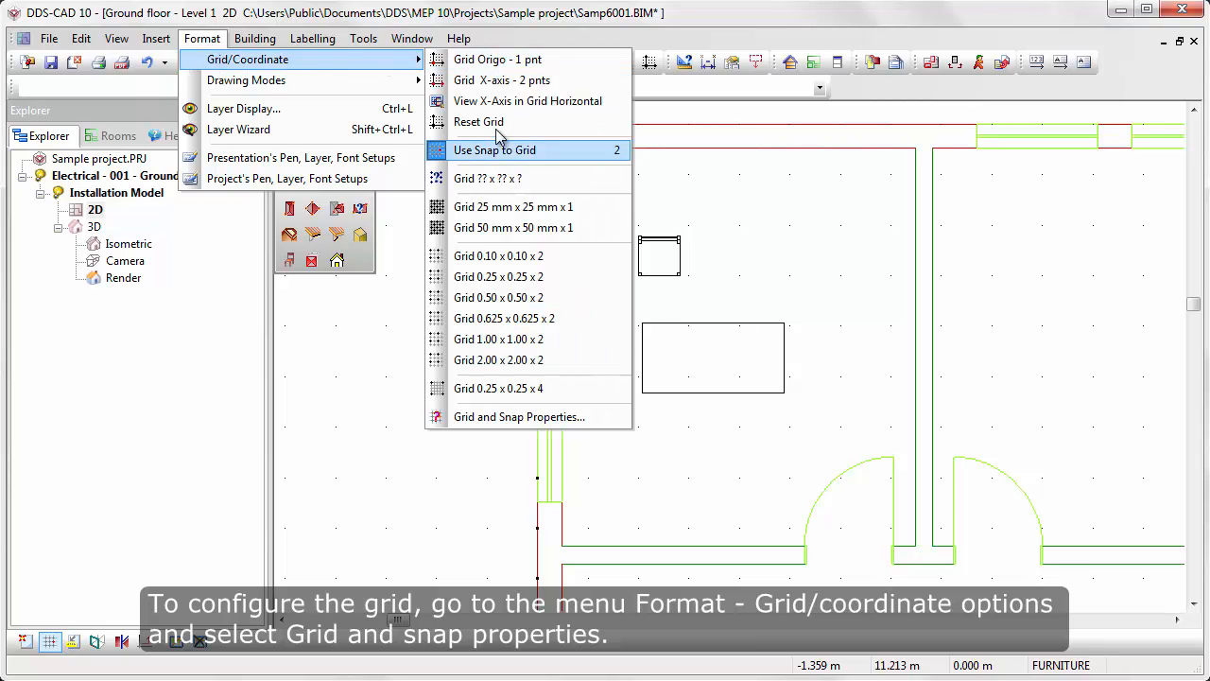
mouse_move(518, 418)
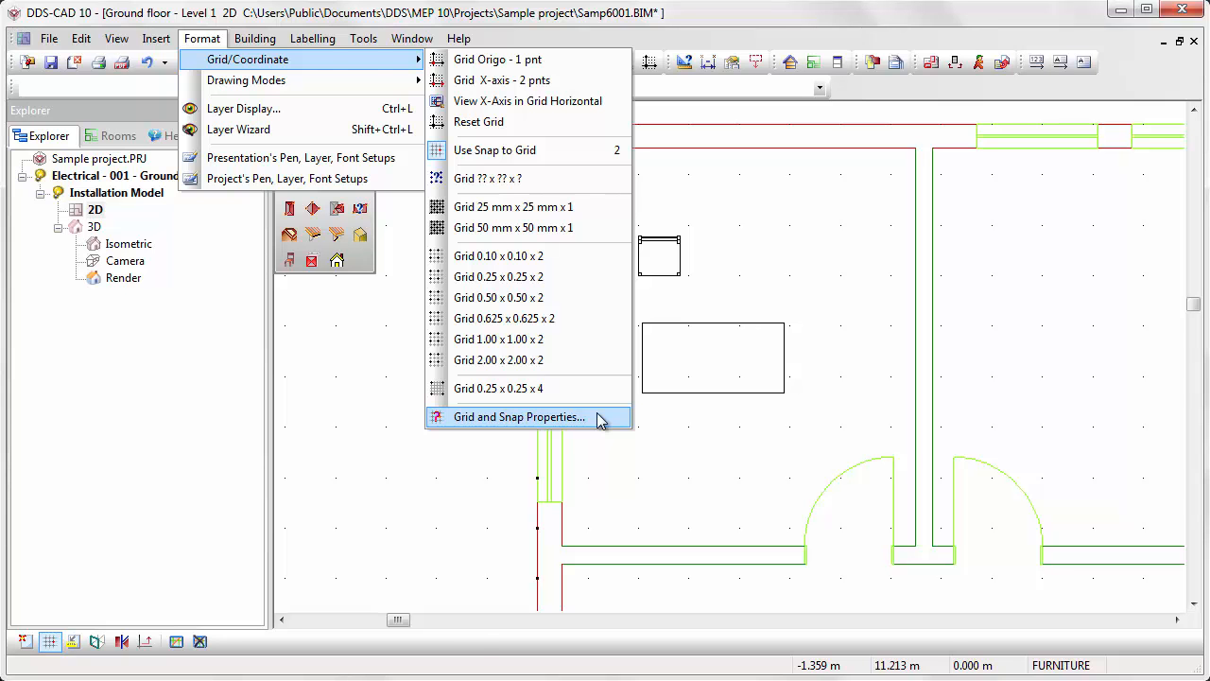
- Set the grid point spacing to 0.5 in X and 1 in Y in Grid and Snap Properties
click(518, 418)
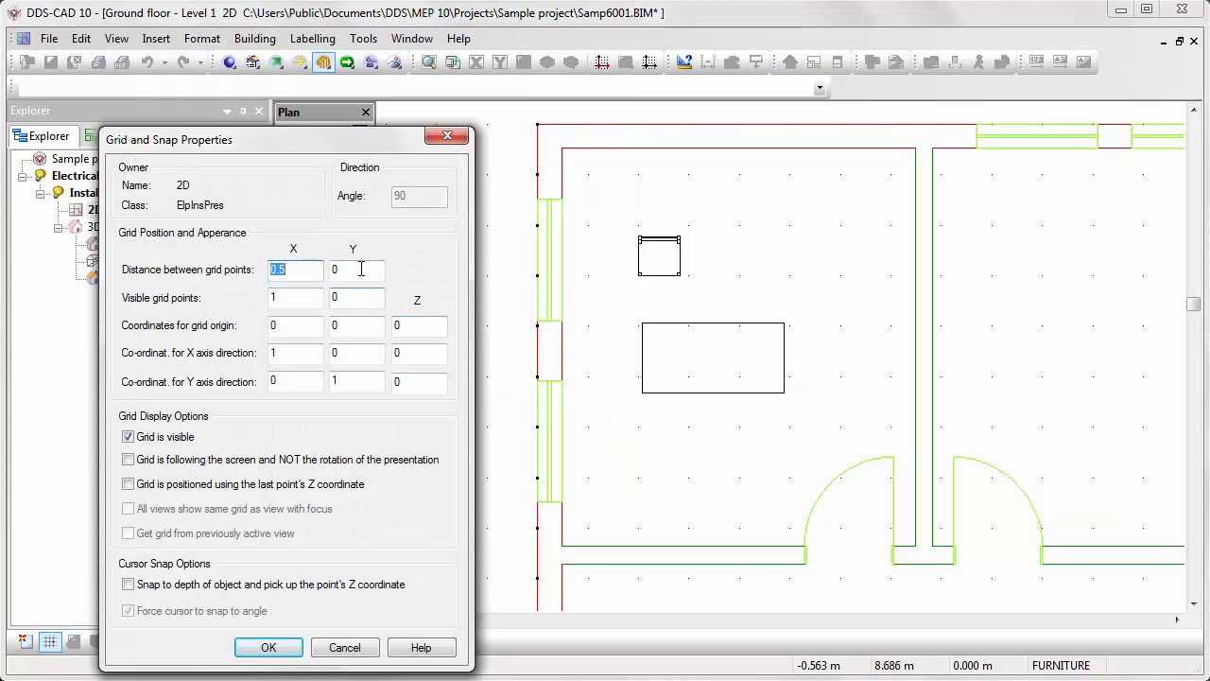
text(1)
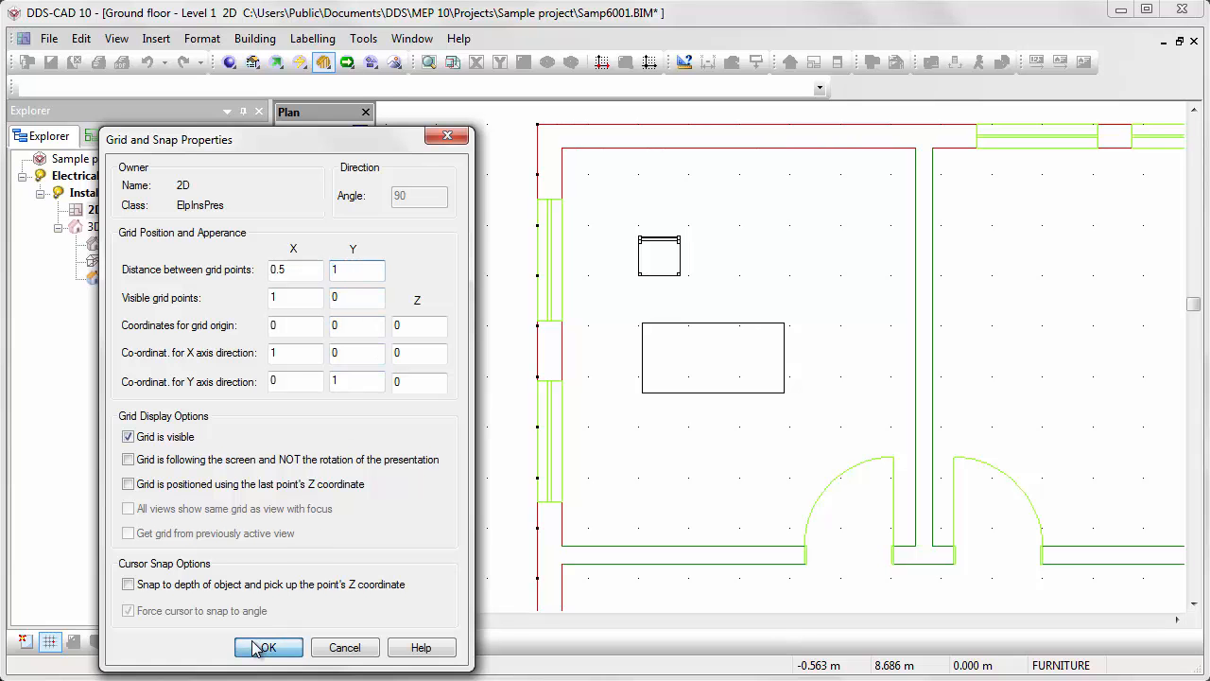
click(269, 647)
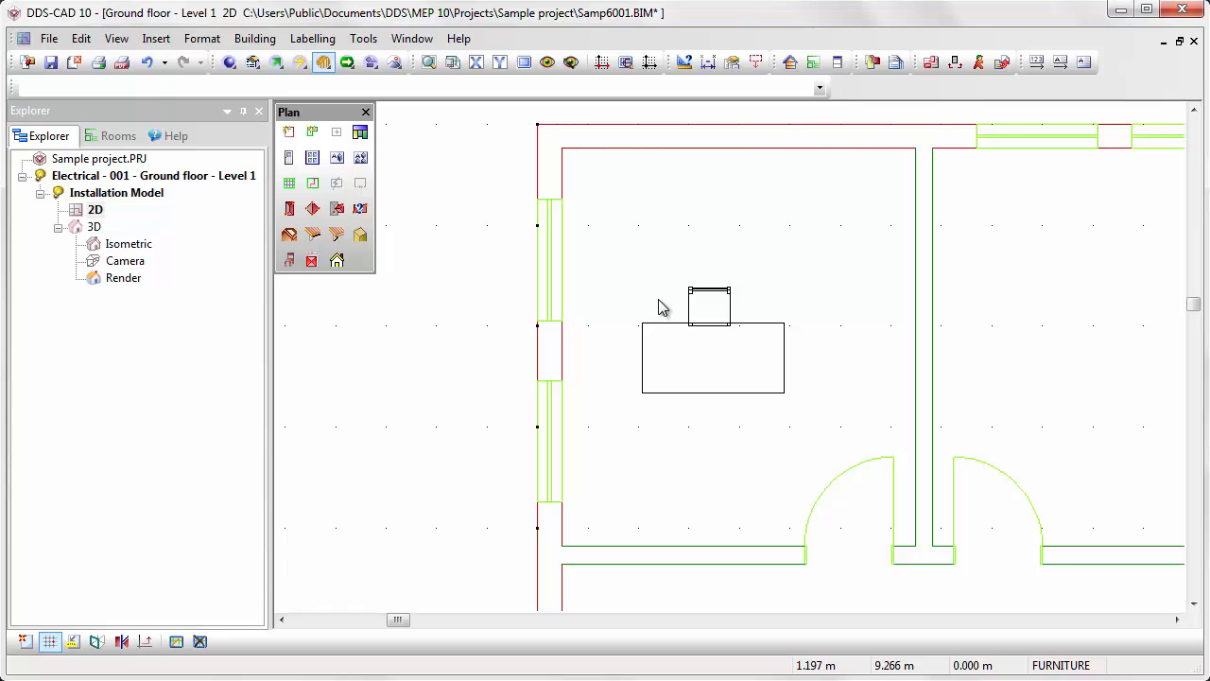
mouse_move(56, 597)
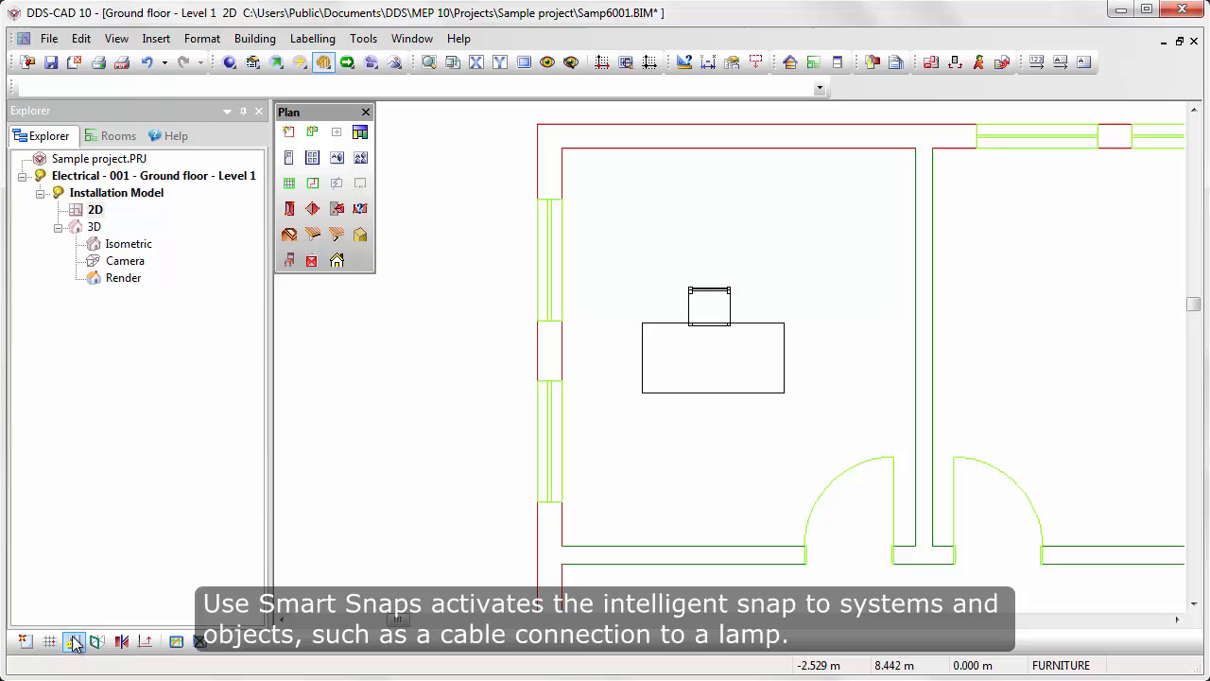
mouse_move(74, 643)
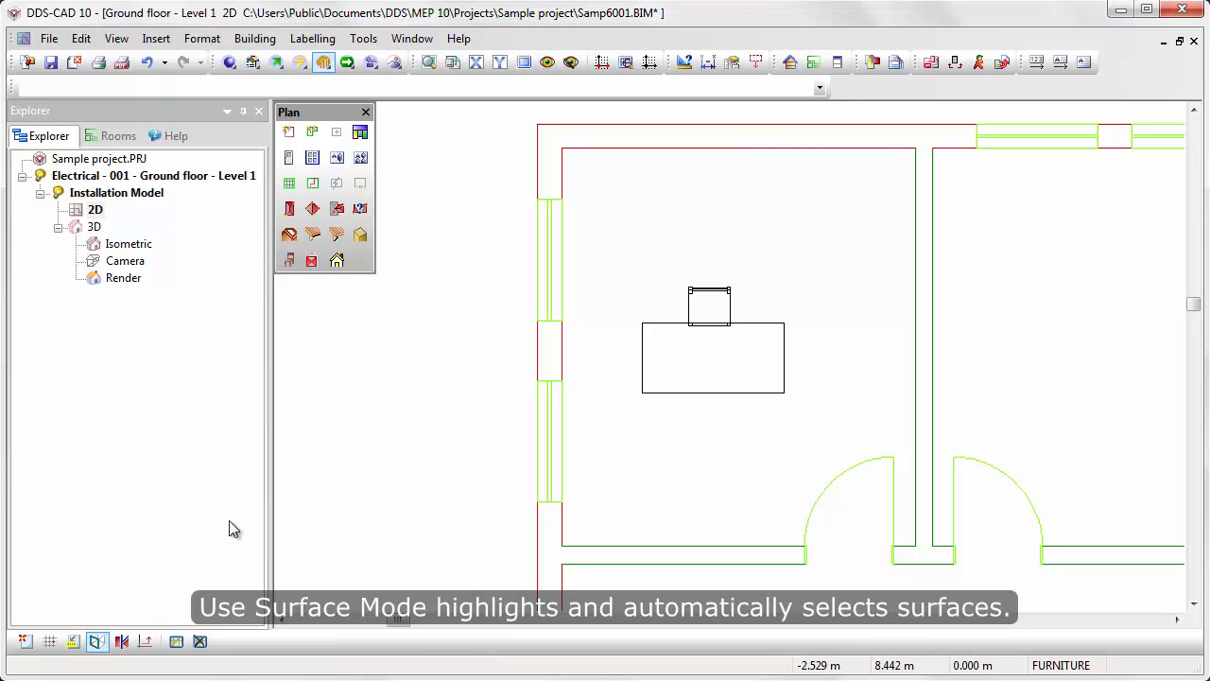
mouse_move(548, 317)
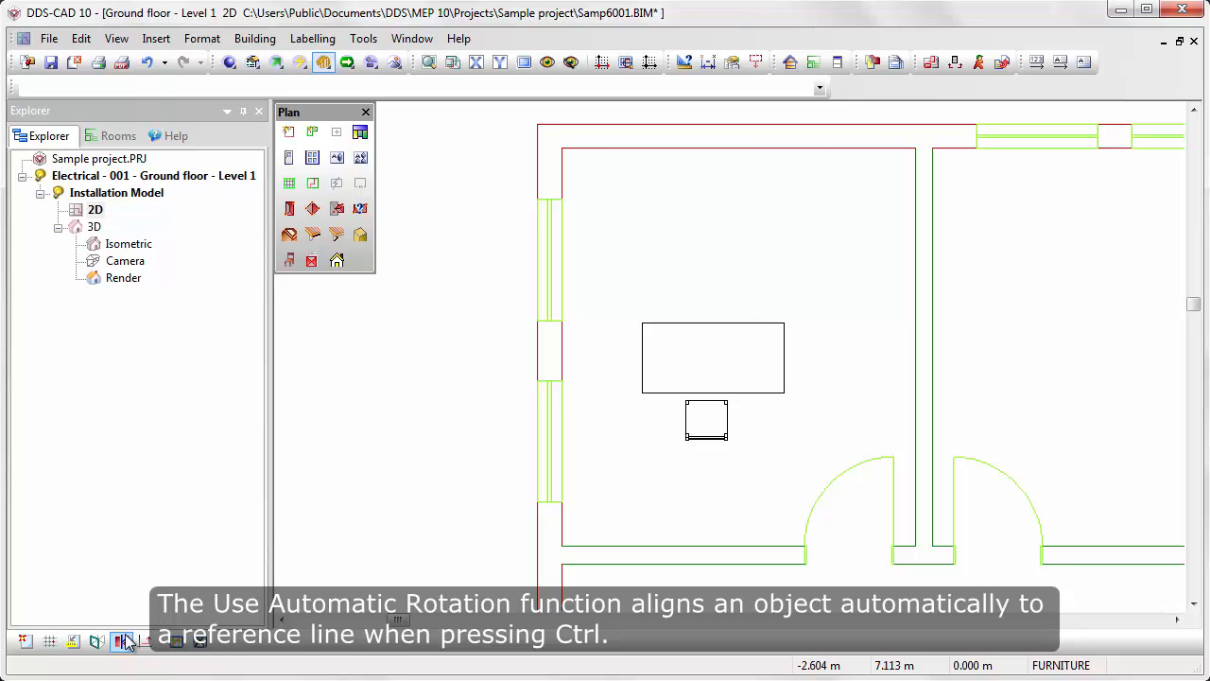
mouse_move(144, 641)
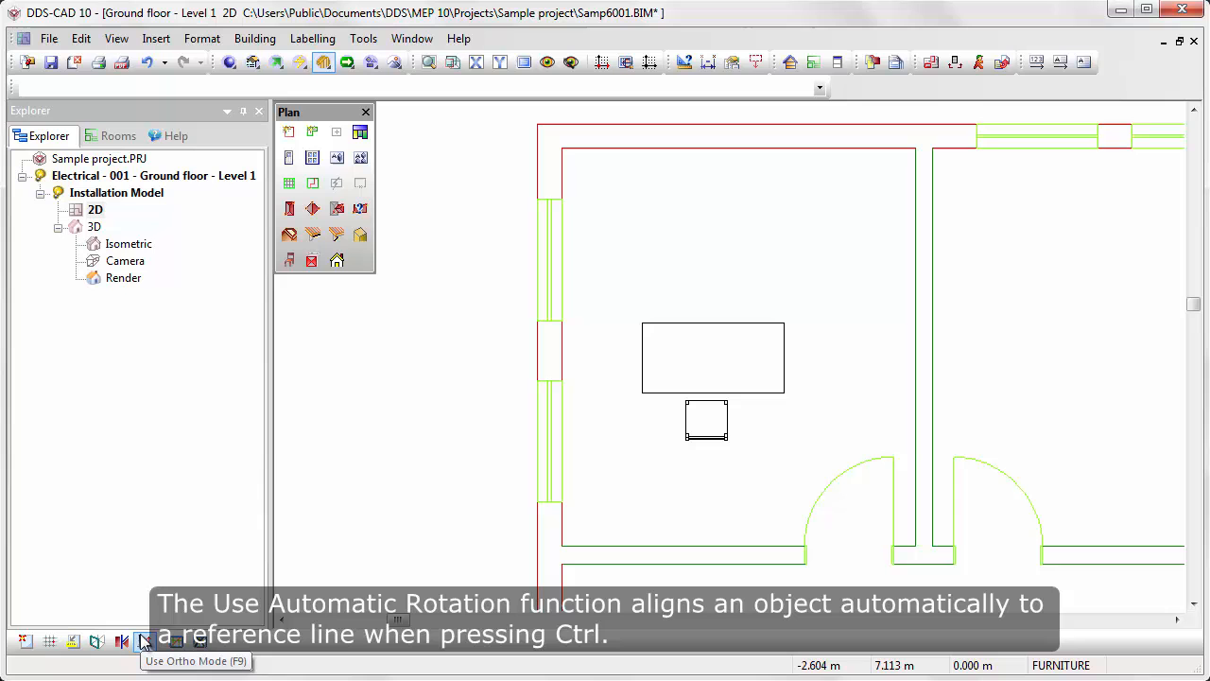
mouse_move(397, 501)
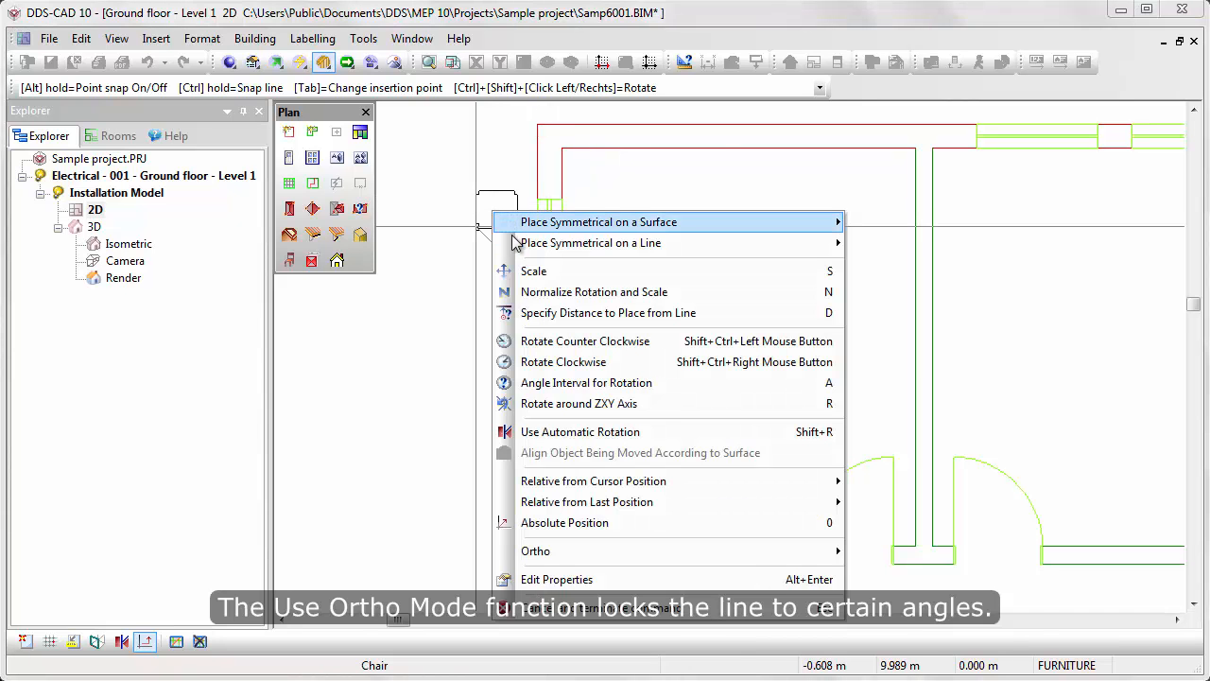
mouse_move(536, 552)
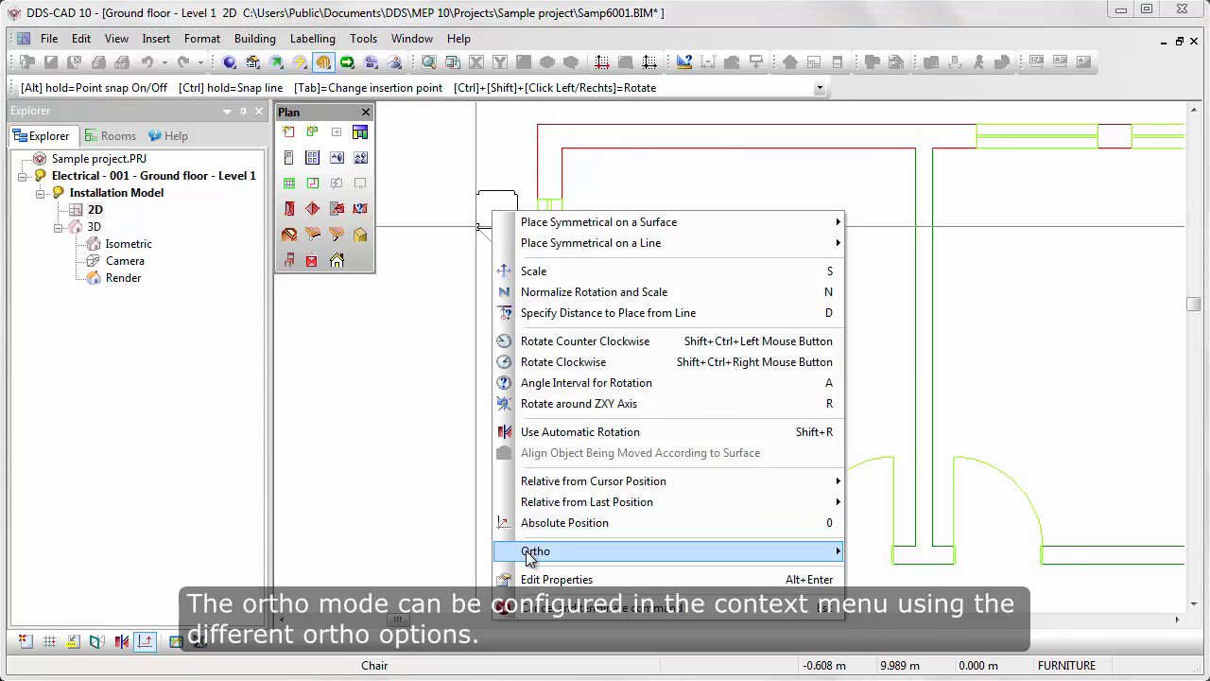
mouse_move(718, 552)
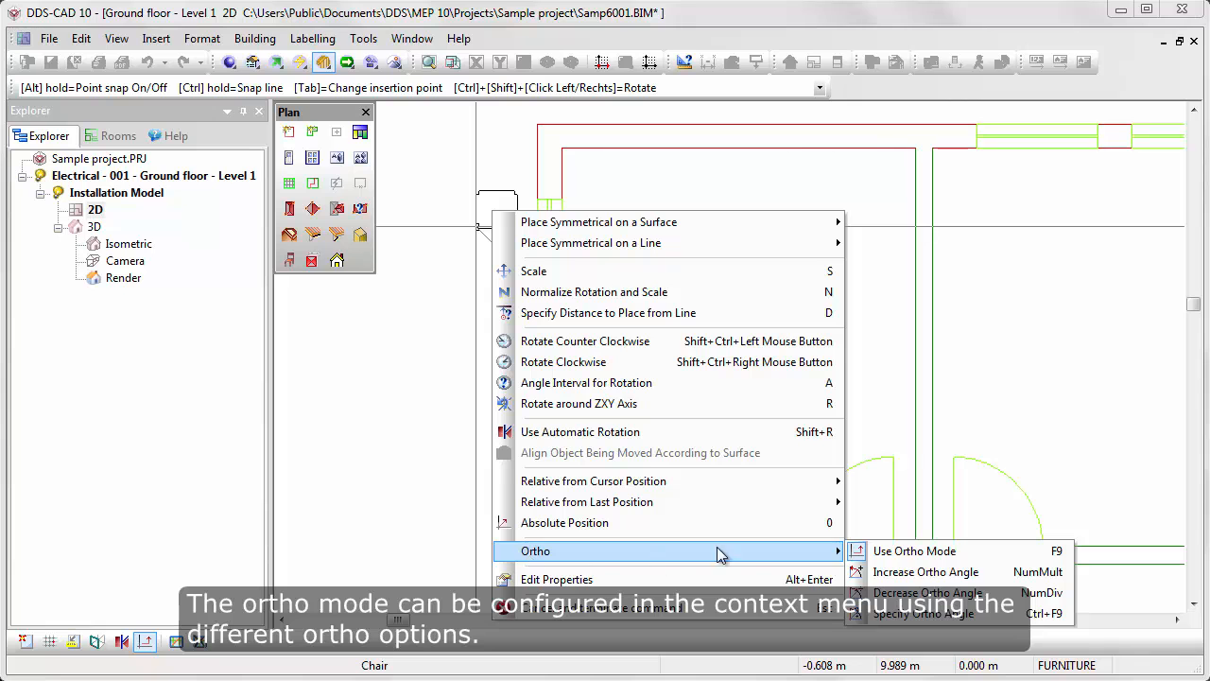
mouse_move(953, 550)
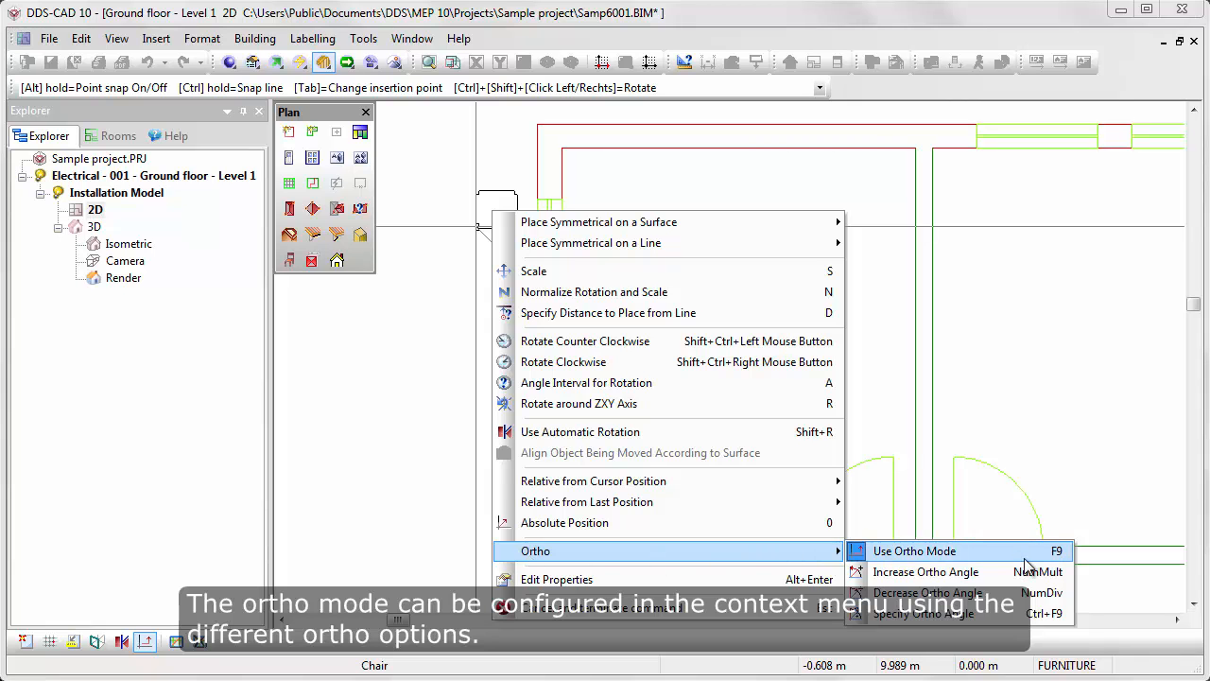
mouse_move(923, 593)
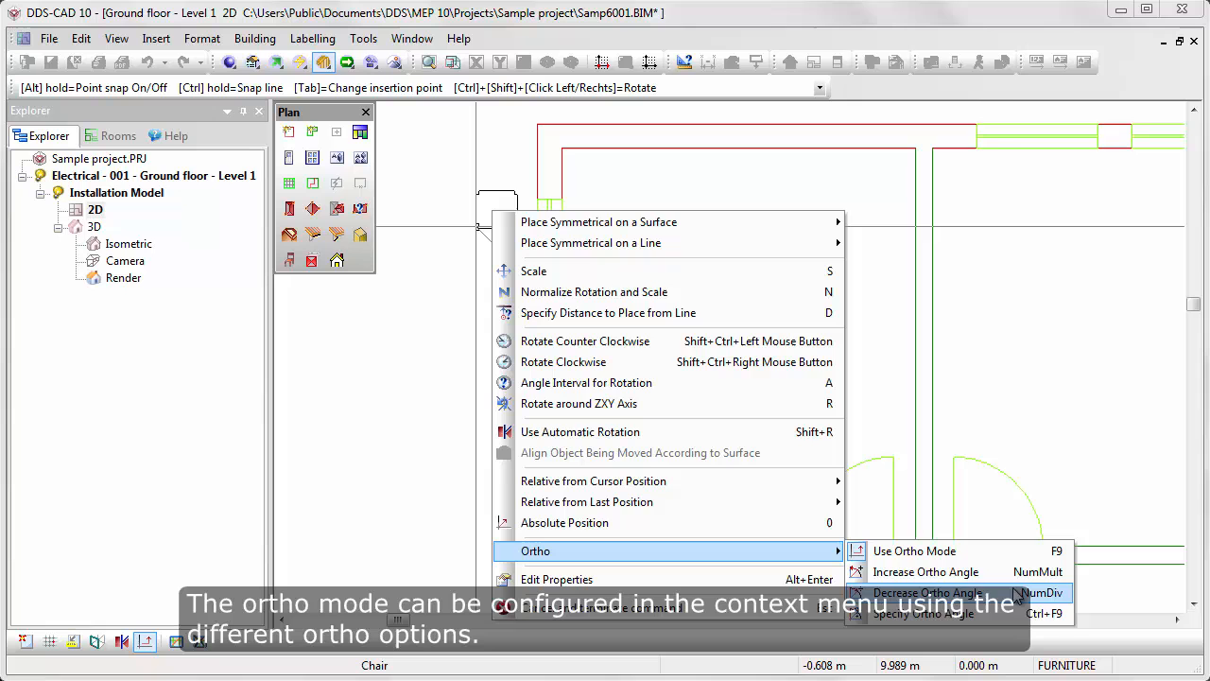
- Decrease the ortho angle interval from the Ortho placement options
click(926, 590)
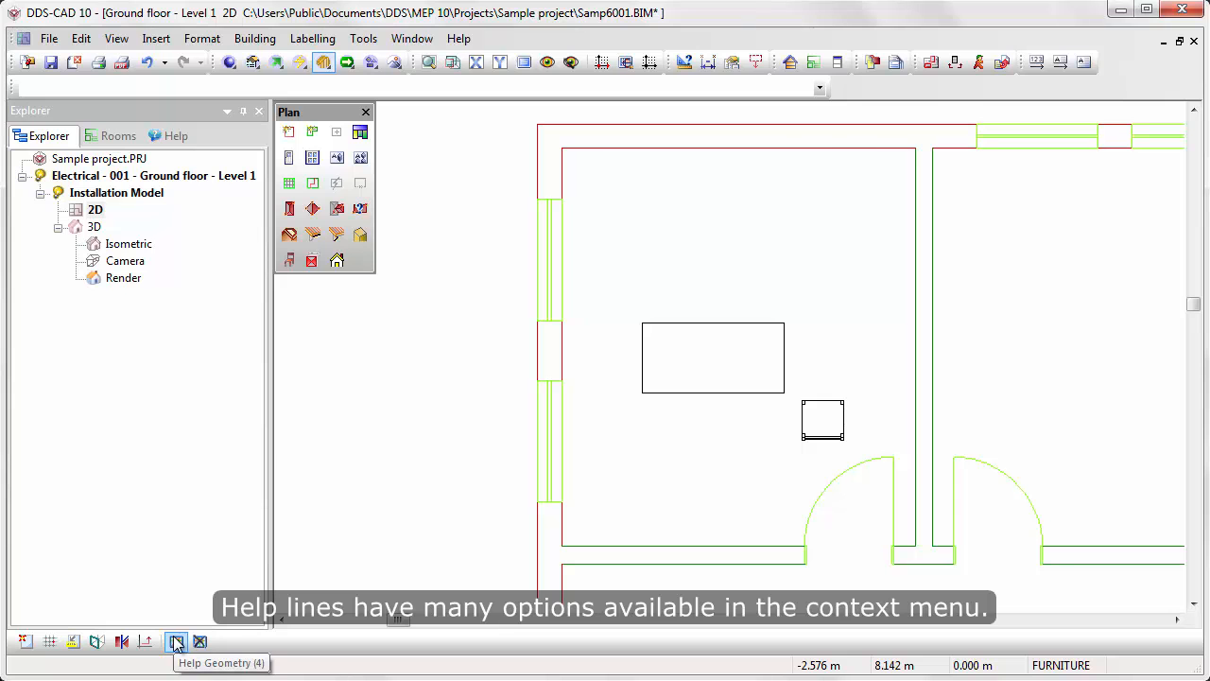
click(174, 643)
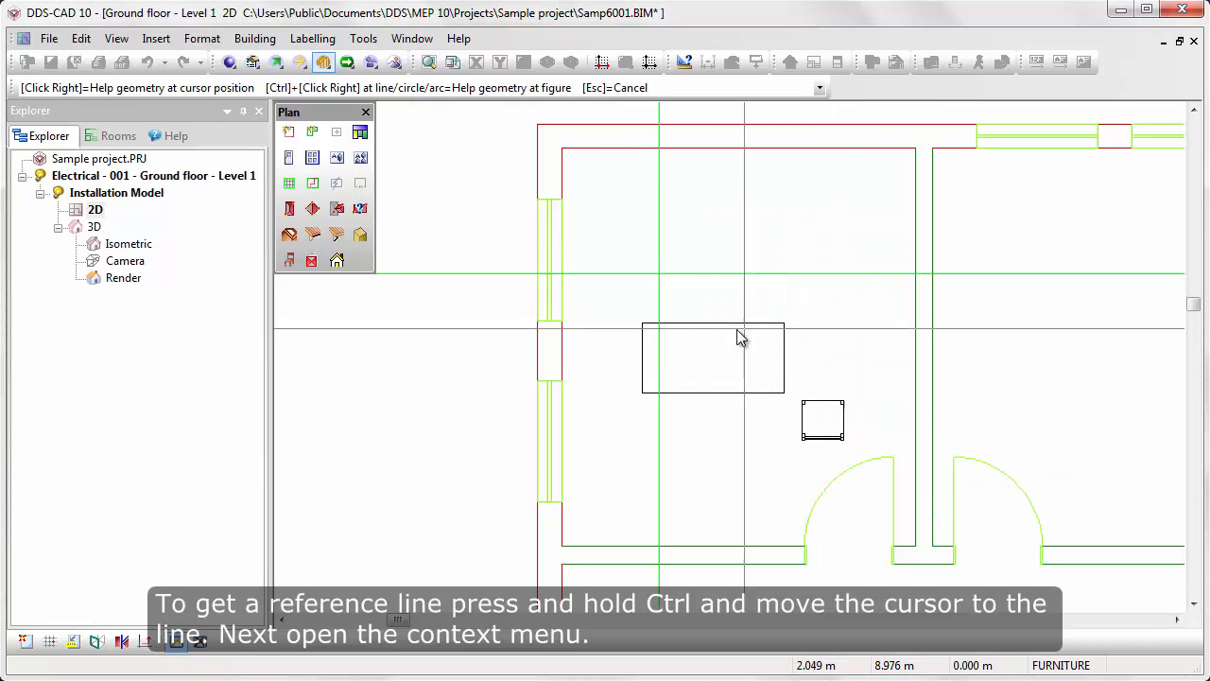
mouse_move(537, 367)
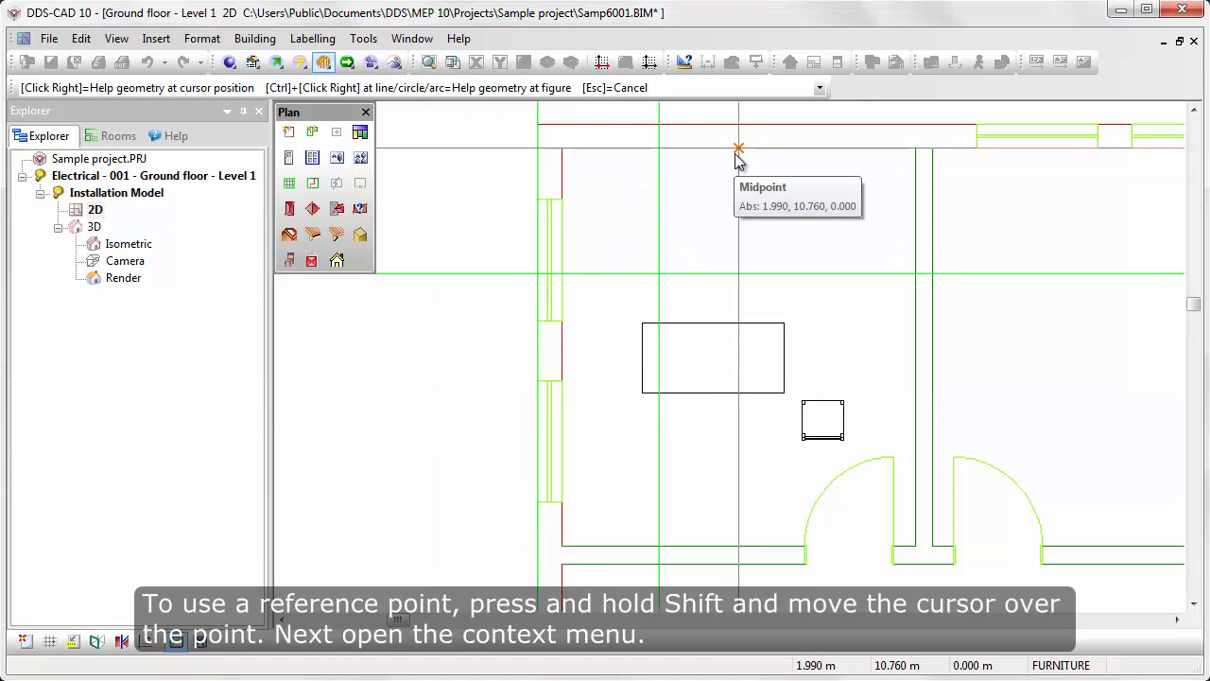
right_click(738, 149)
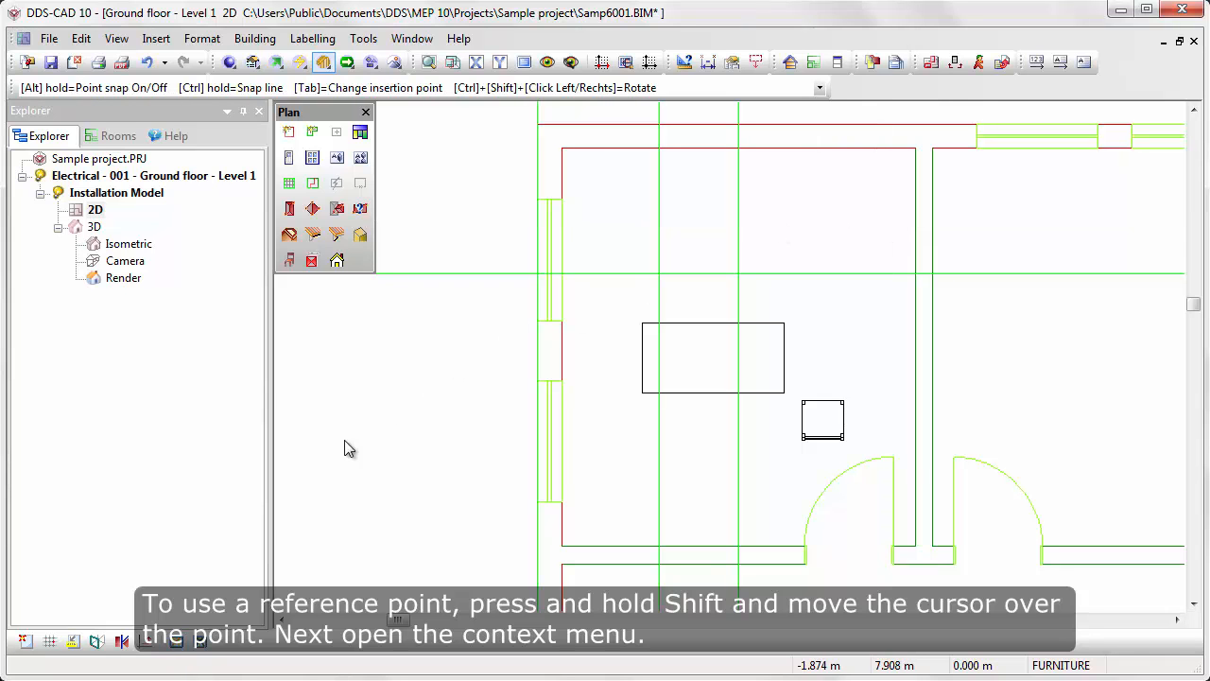
mouse_move(201, 643)
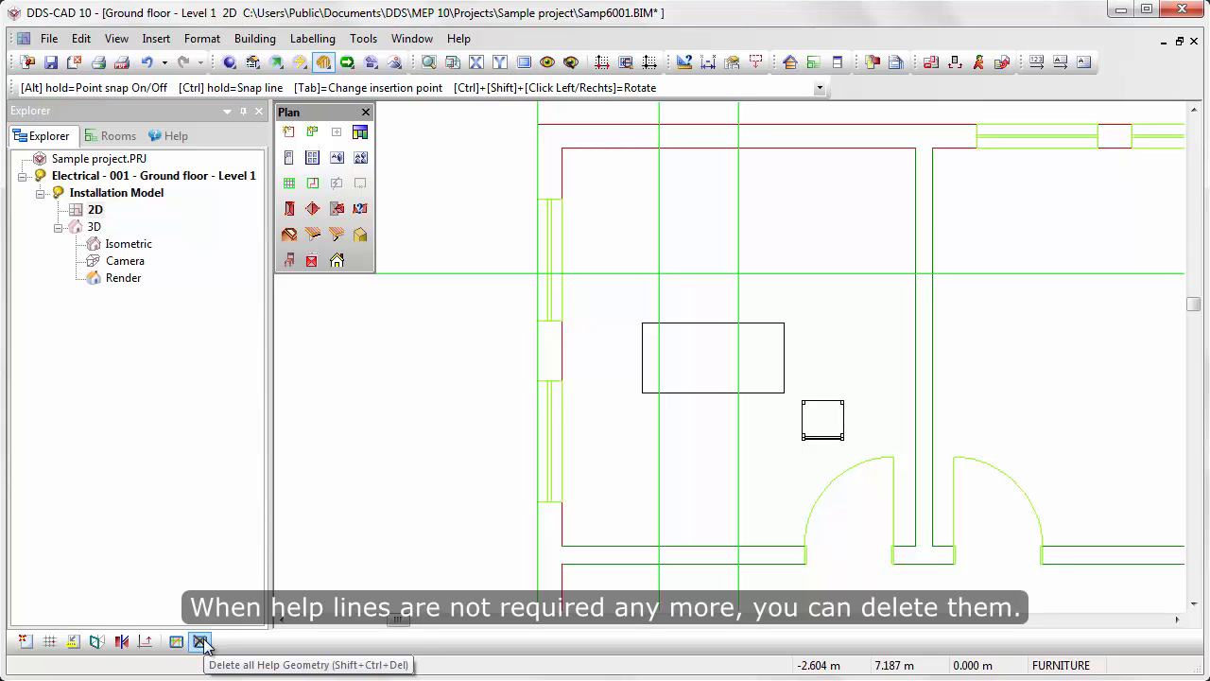
click(200, 643)
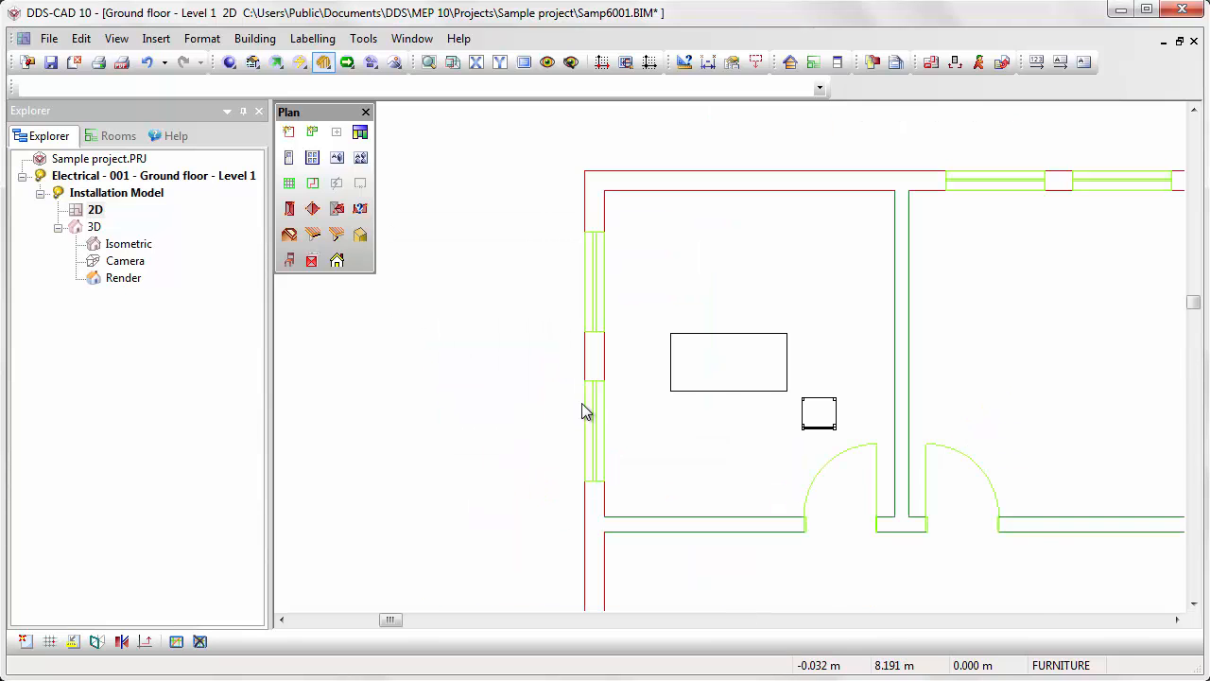
click(821, 416)
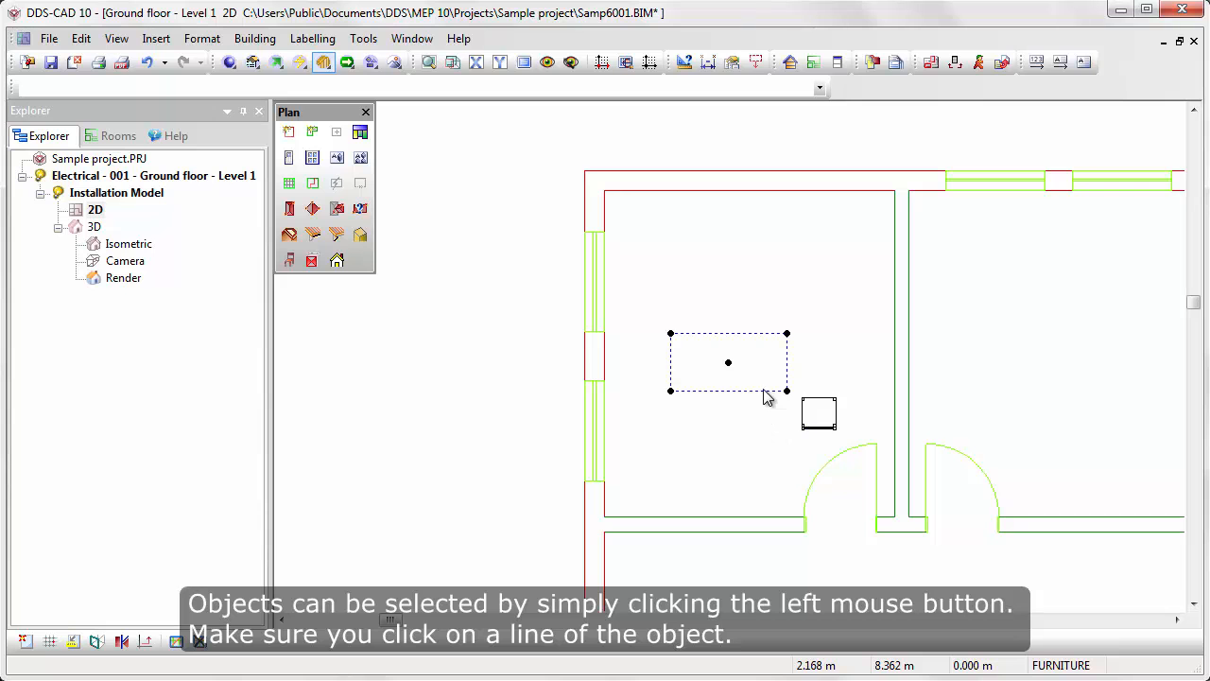
click(595, 431)
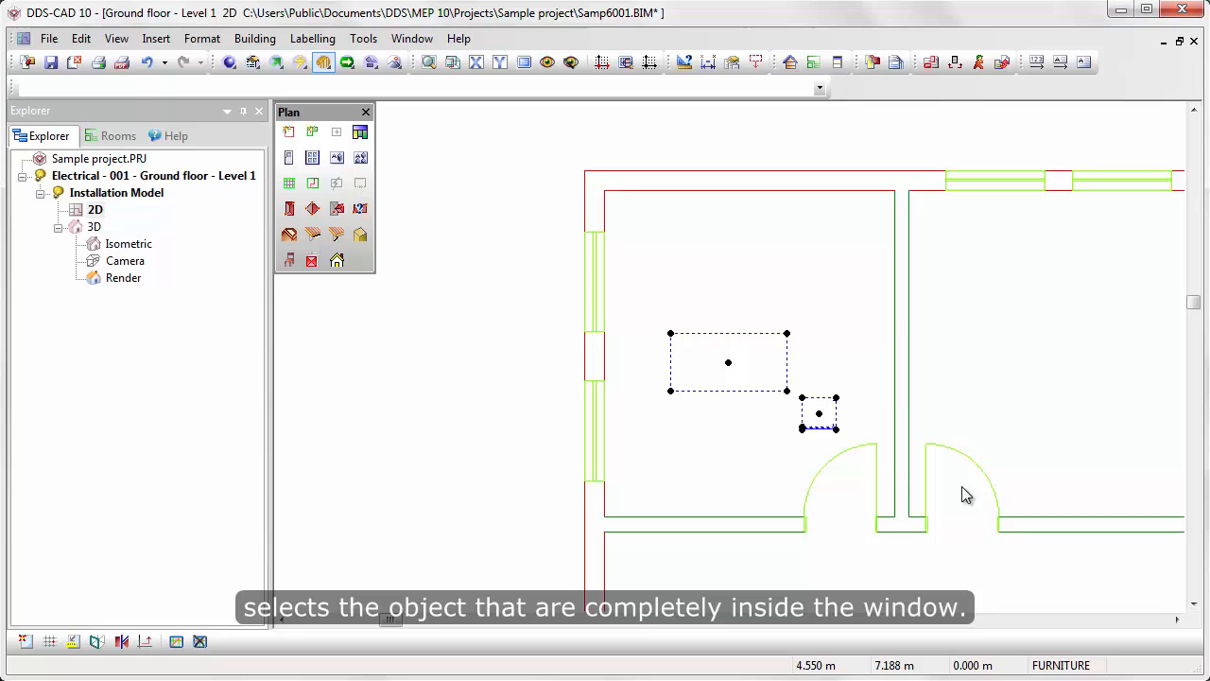
drag(968, 495, 704, 239)
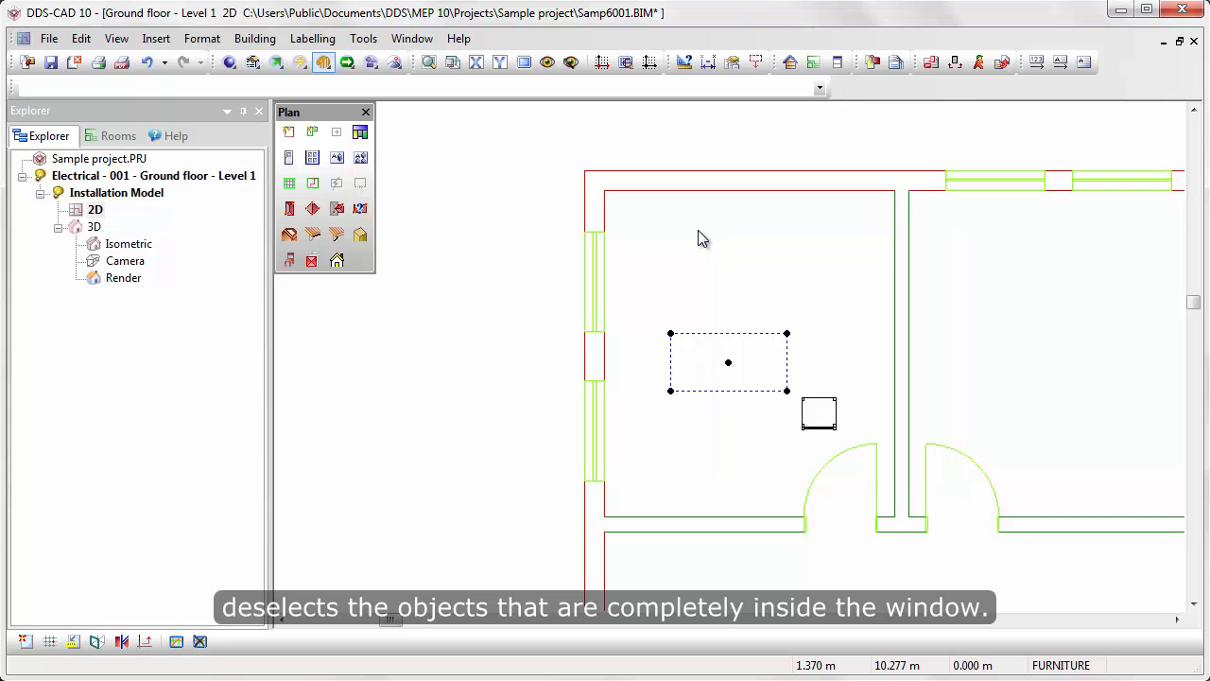
mouse_move(662, 238)
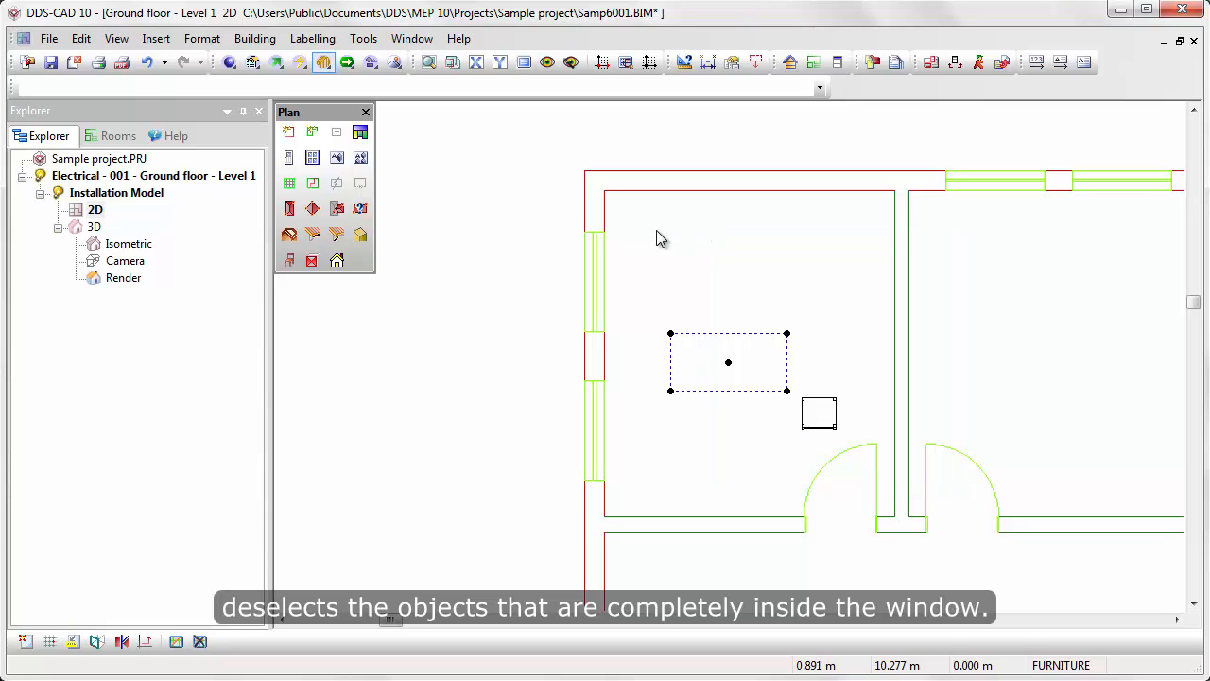
drag(635, 225, 855, 492)
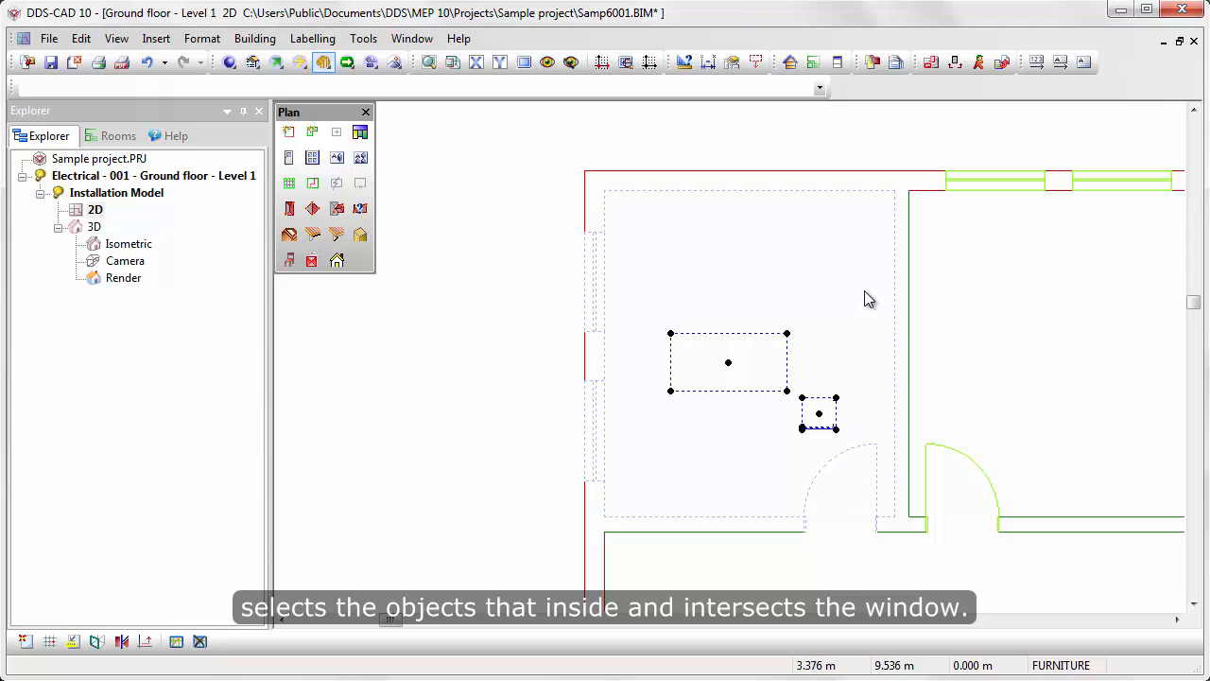
drag(860, 242, 647, 426)
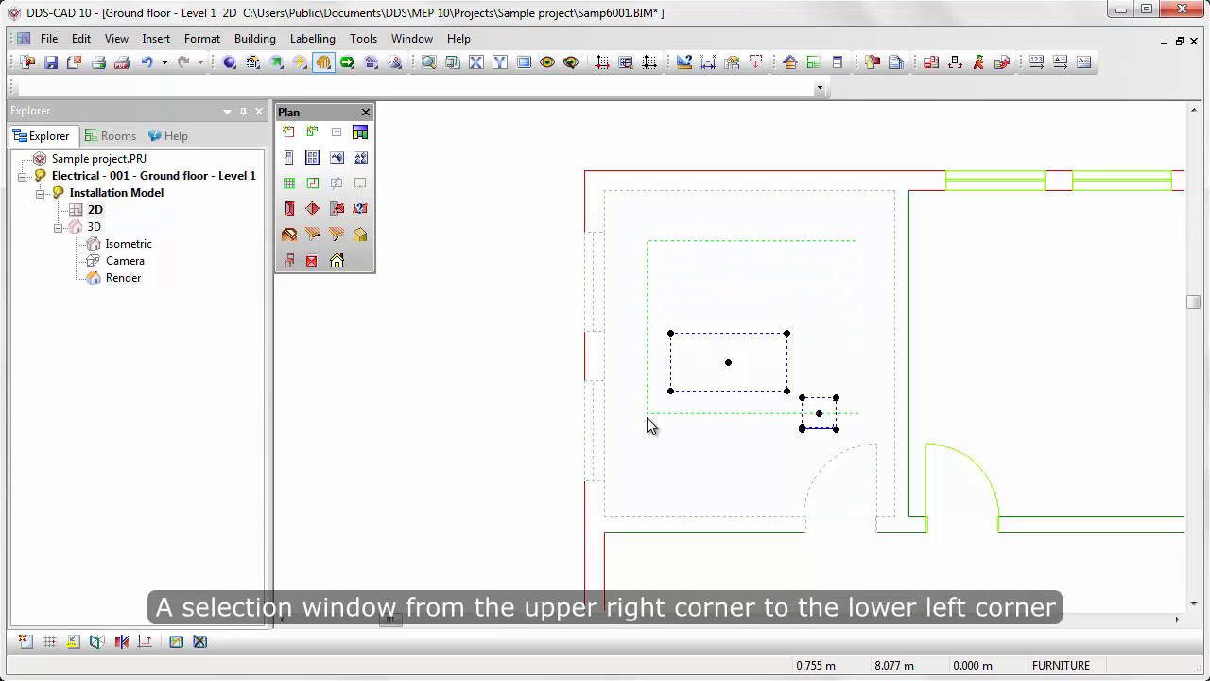
drag(860, 242, 628, 495)
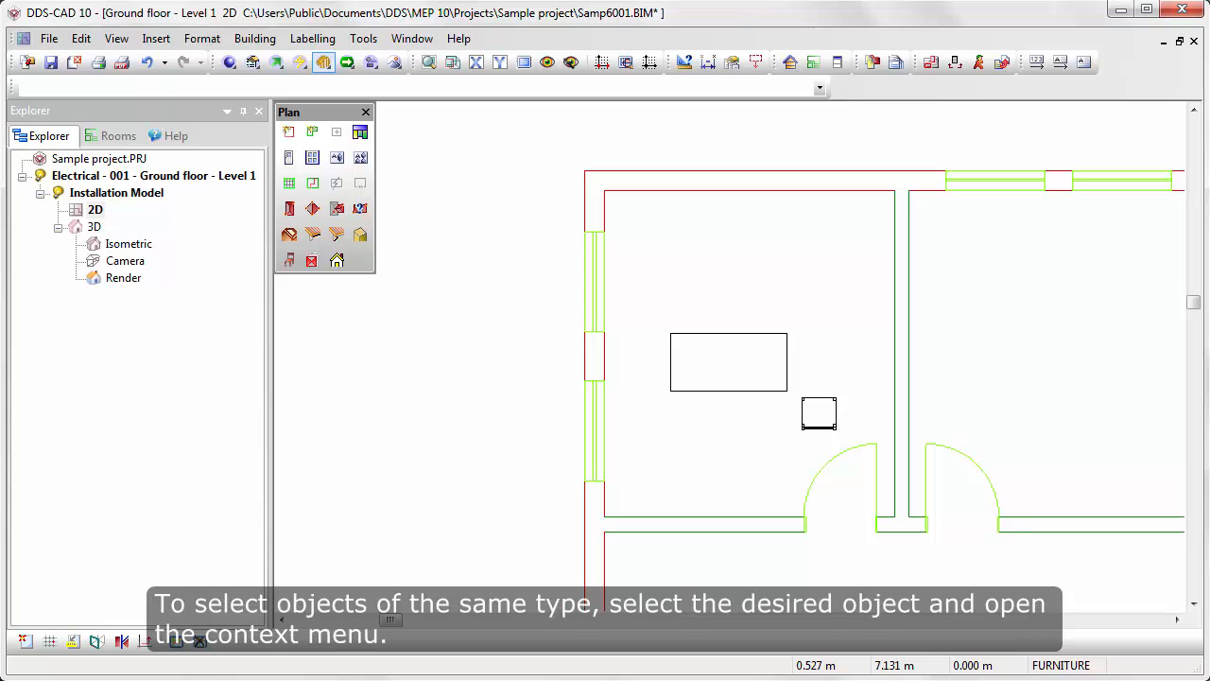
mouse_move(614, 482)
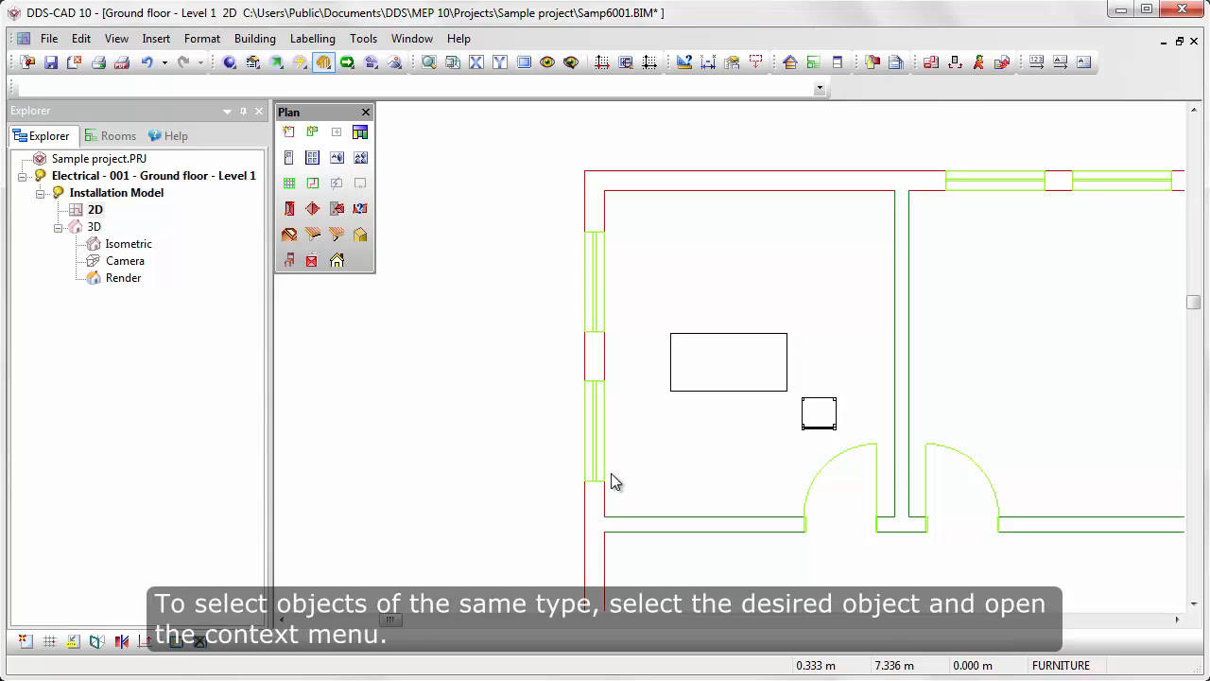
- Select the chair and then all objects of the same type on the plan
click(596, 431)
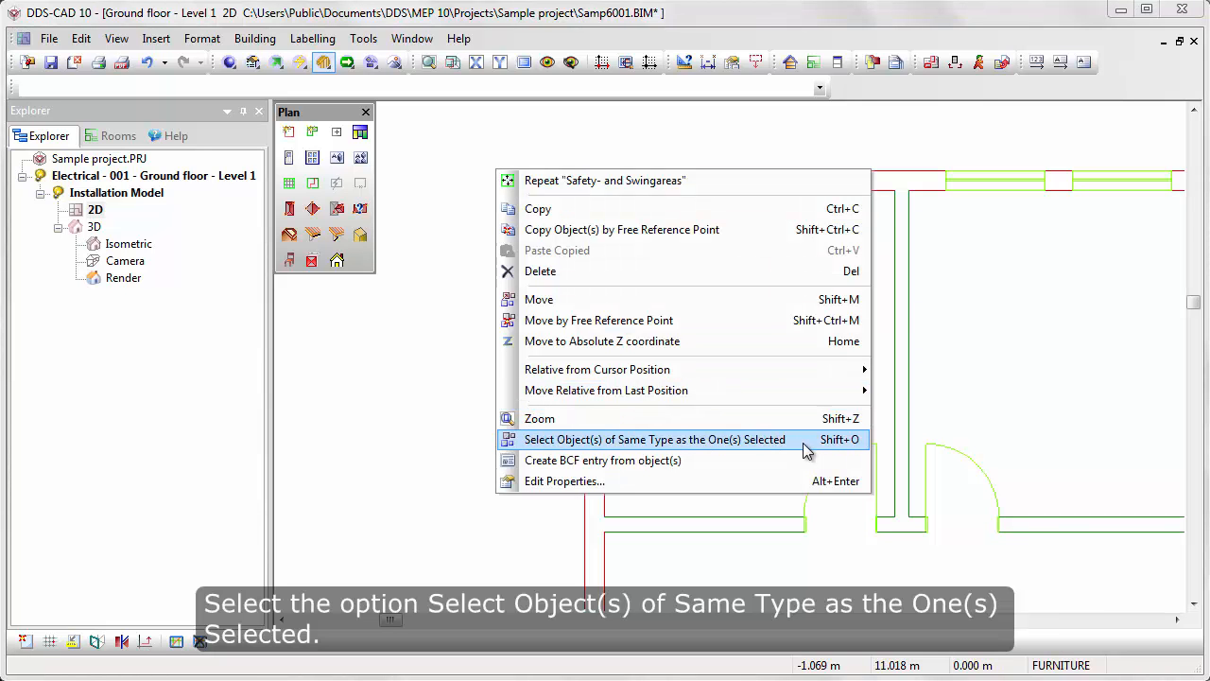
click(658, 439)
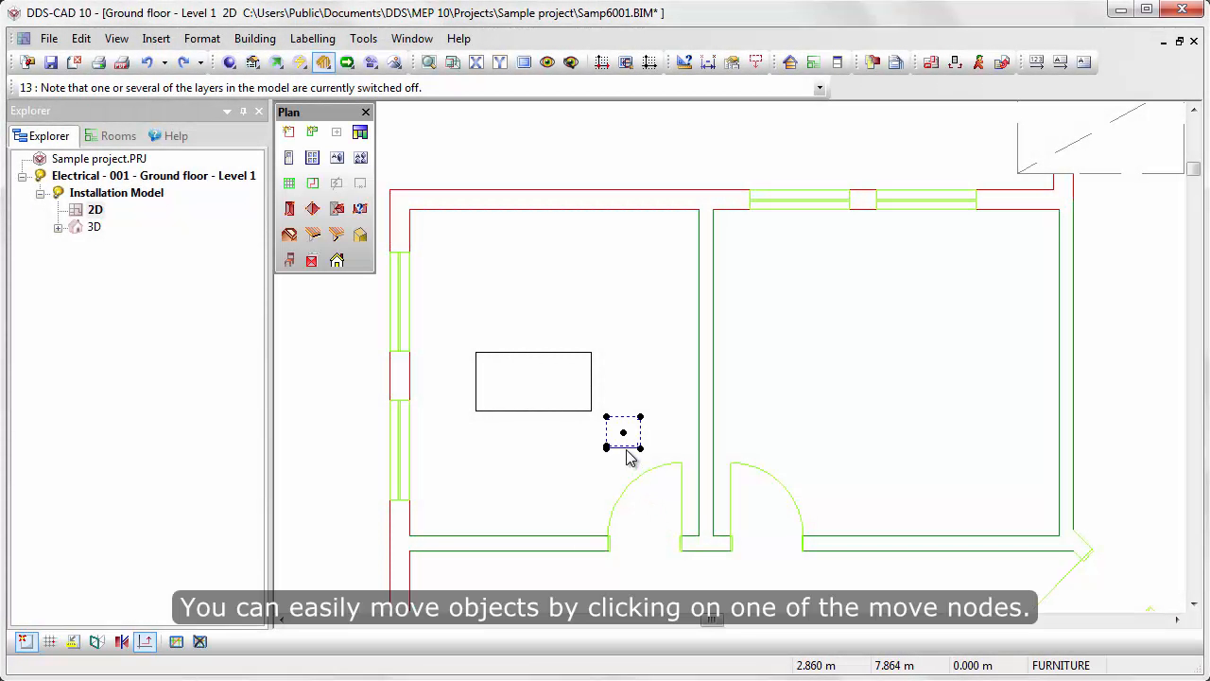
mouse_move(606, 448)
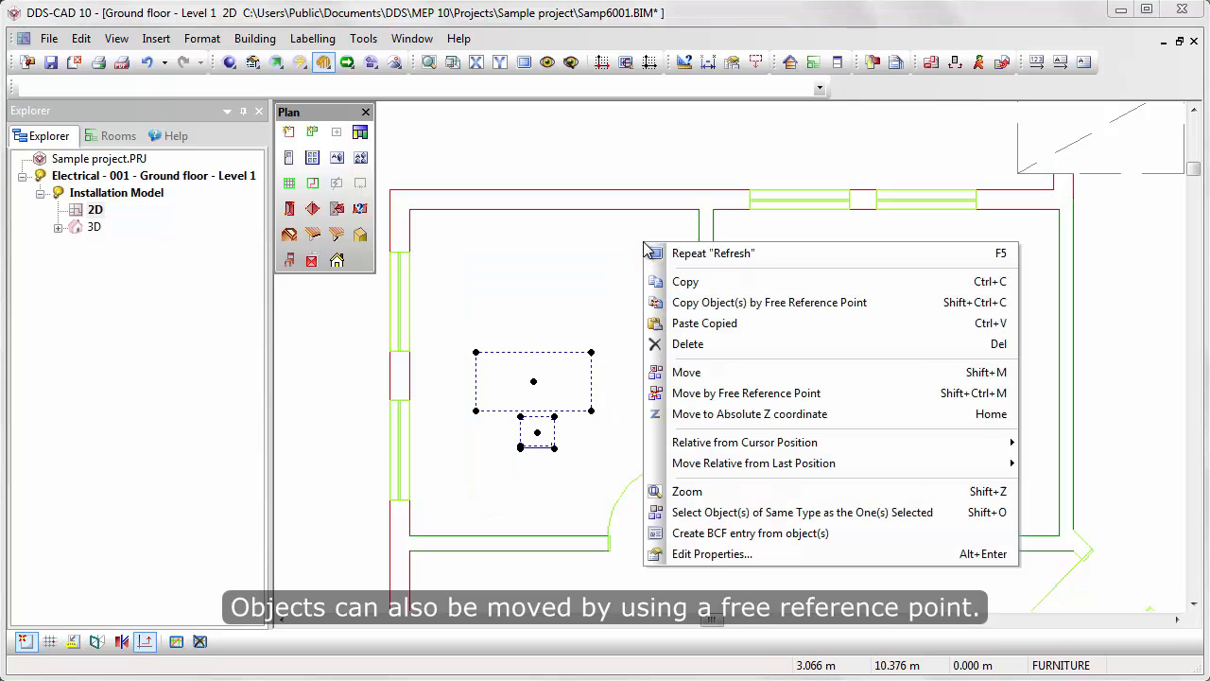
mouse_move(888, 395)
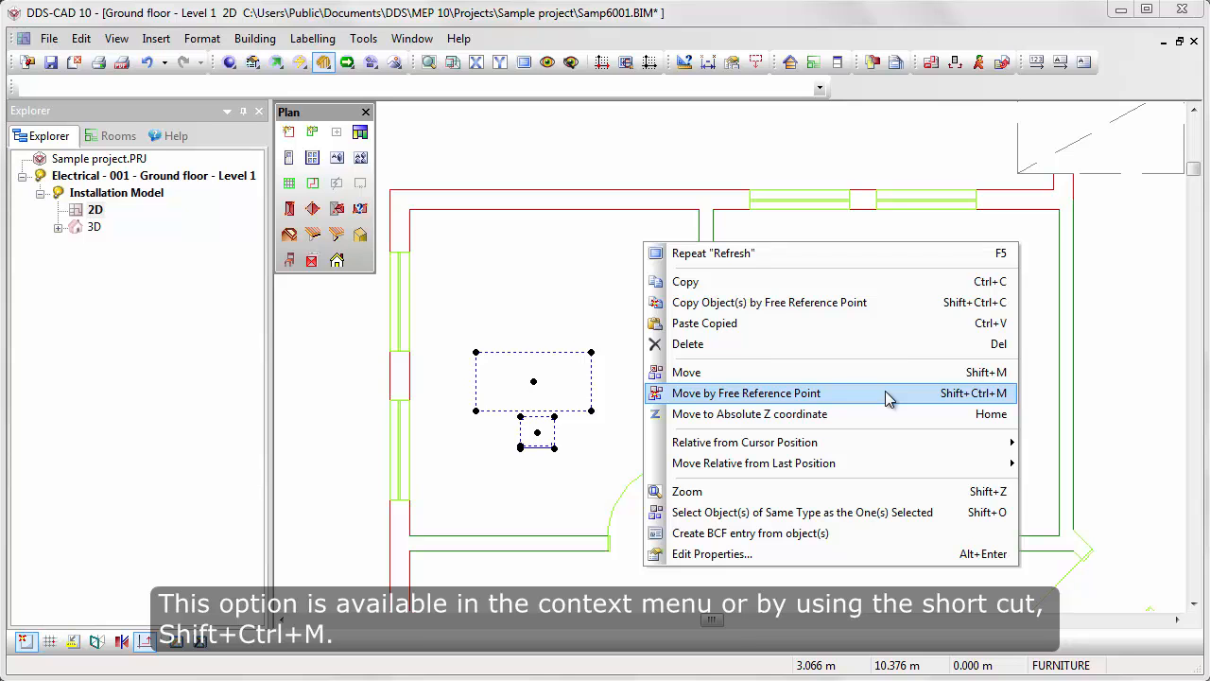
- Start moving the selected table and chair by a free reference point
click(745, 393)
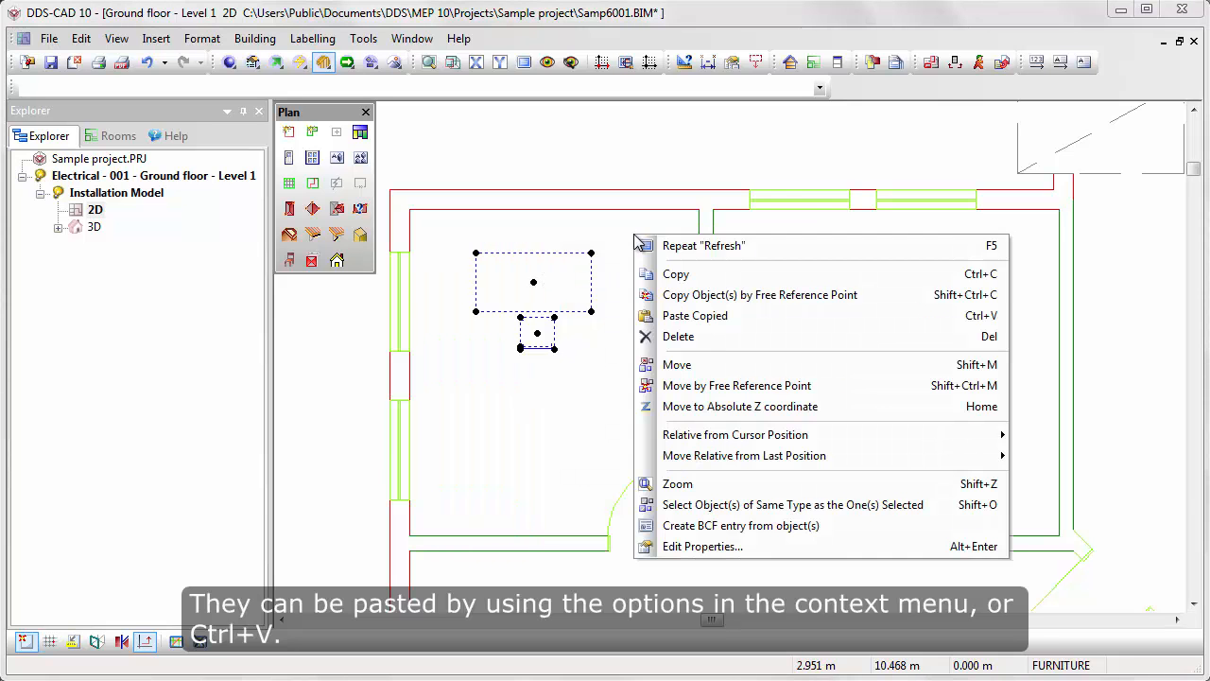
mouse_move(752, 314)
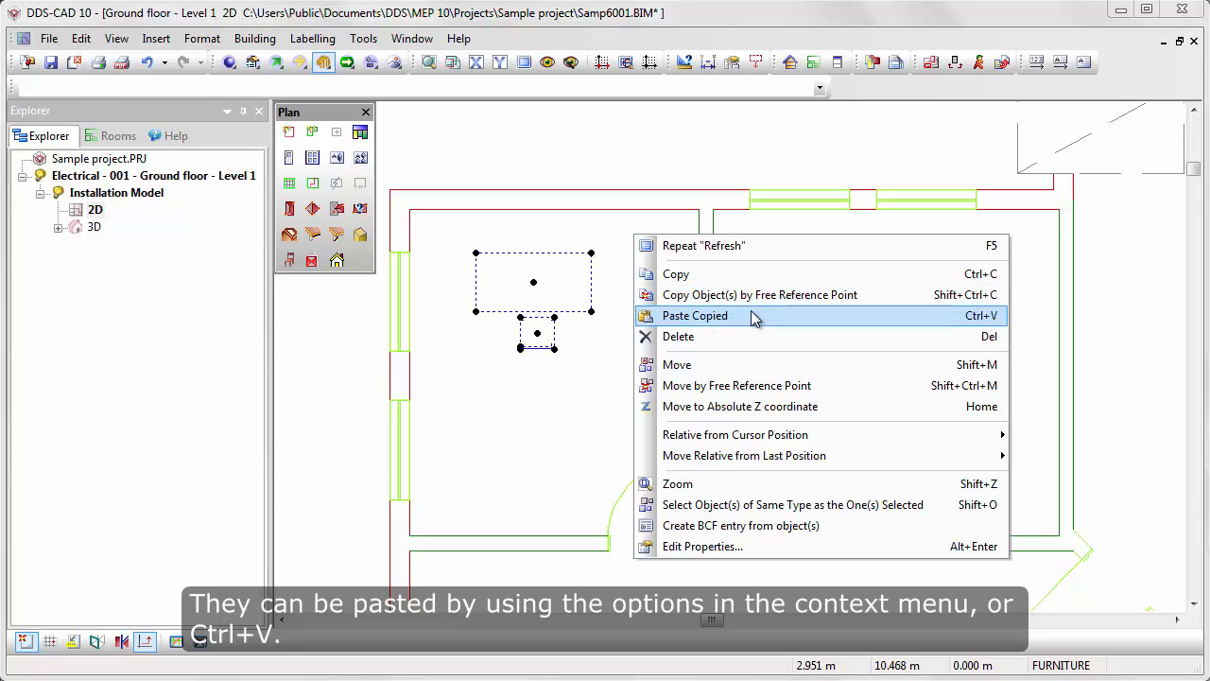
- Paste a copy of the table and chair at a distance of 5 m to the right
click(696, 314)
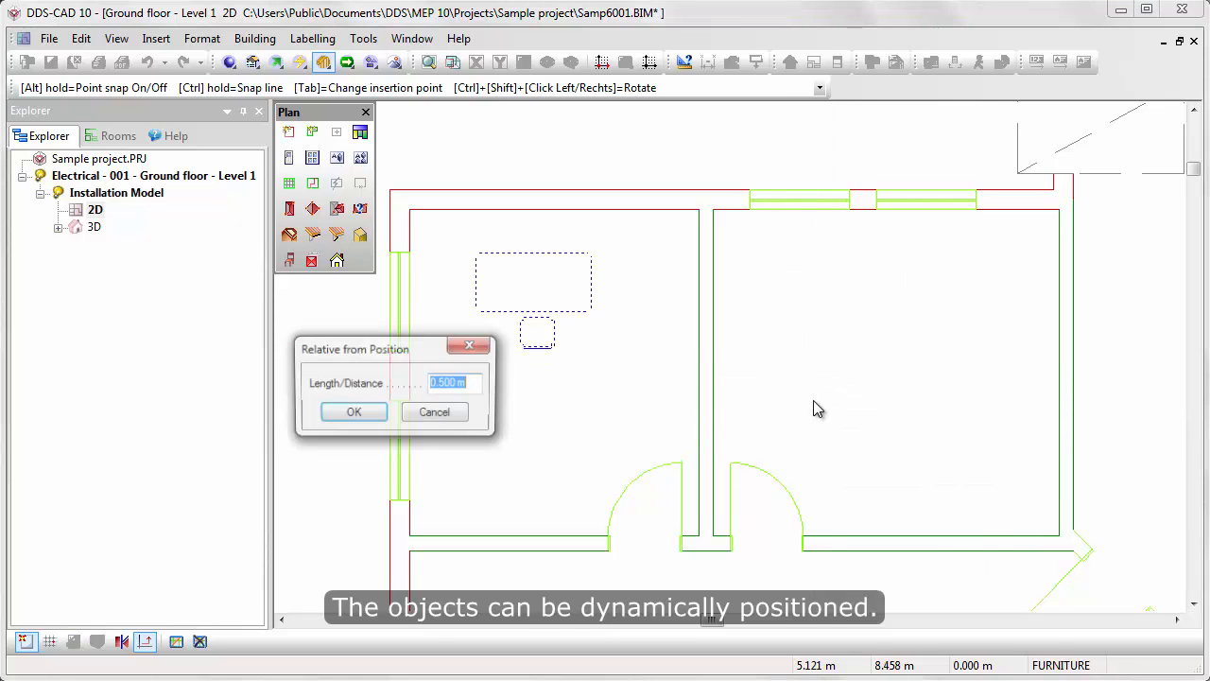
text(5)
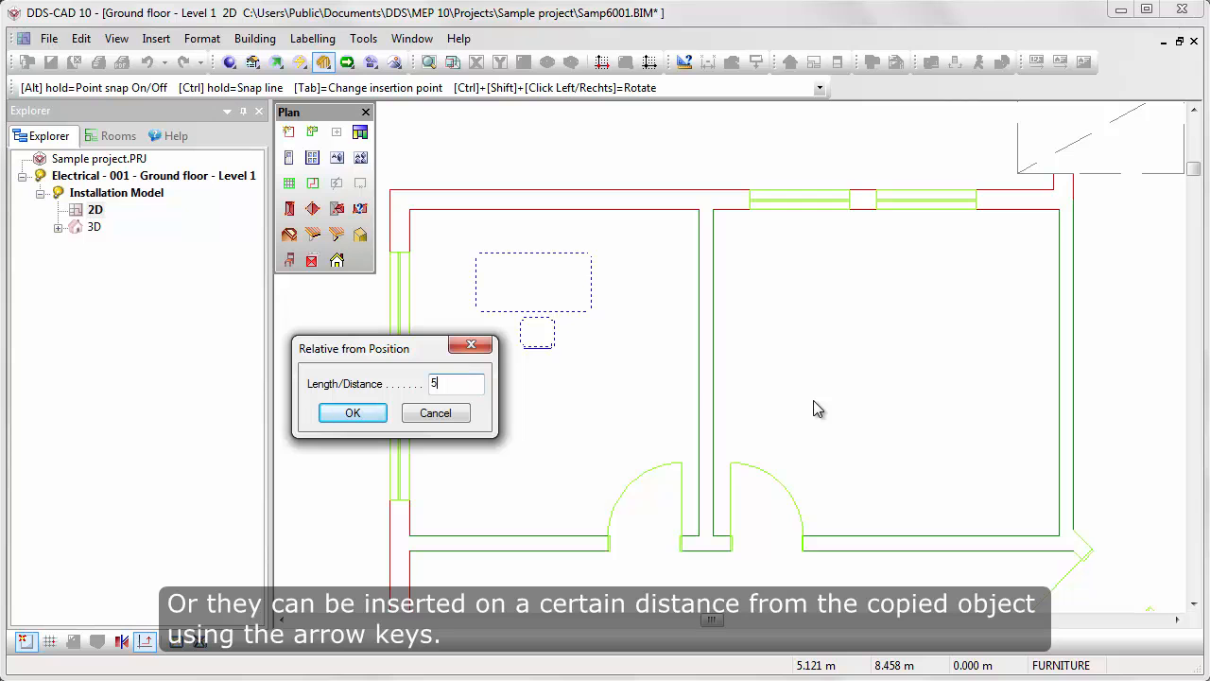
click(352, 412)
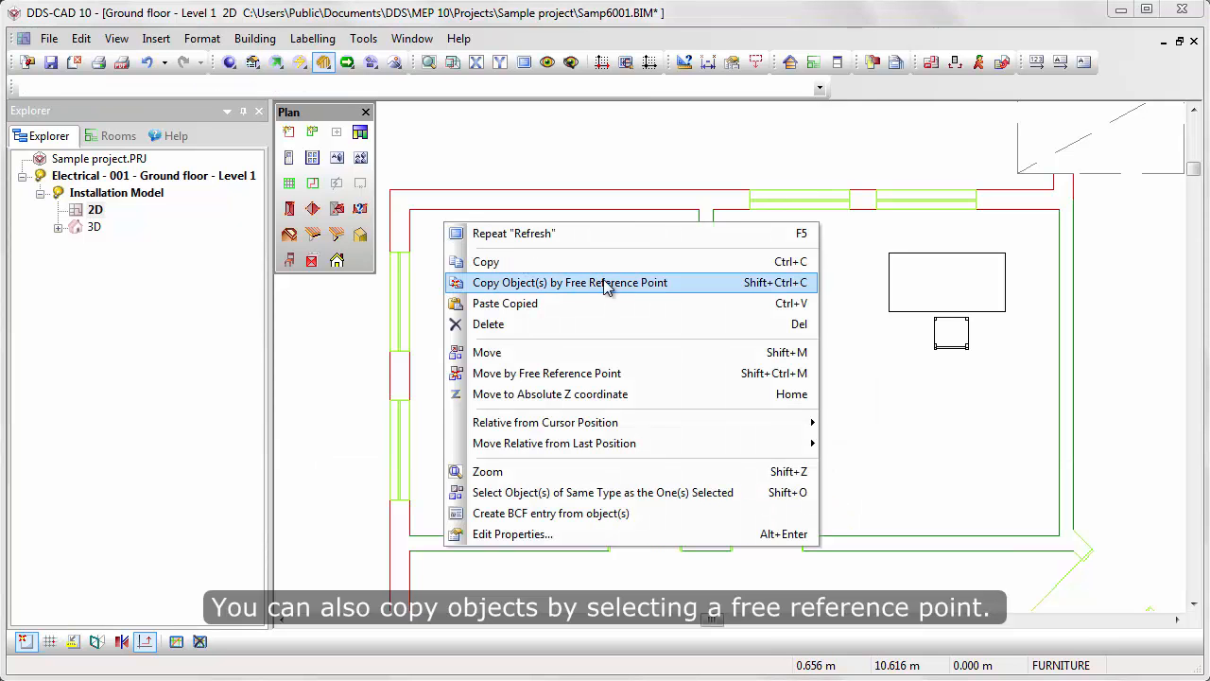
mouse_move(700, 288)
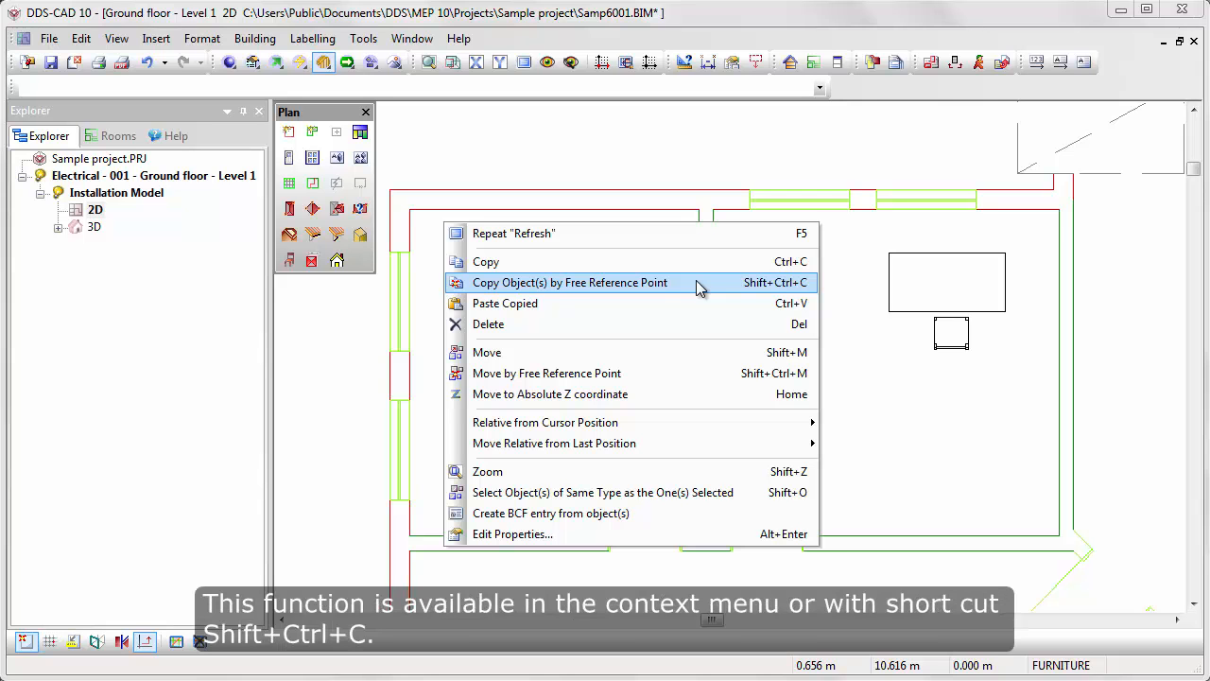
- Copy the table and chair by free reference point and paste another copy
click(571, 282)
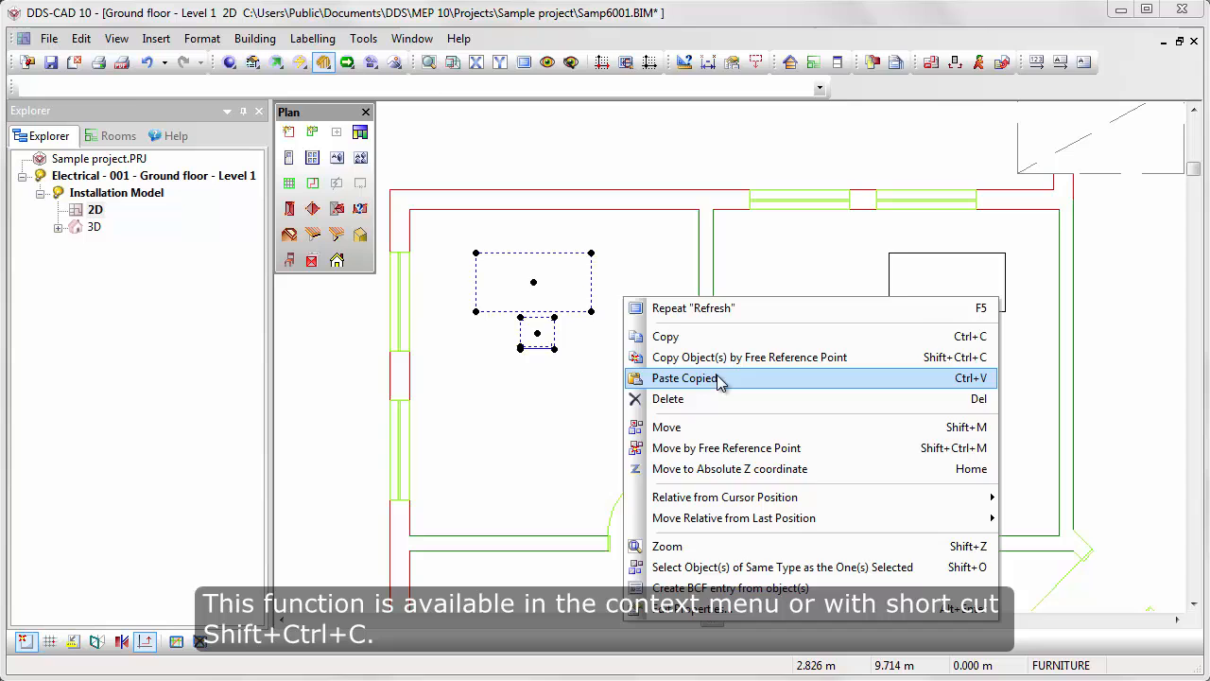
click(683, 378)
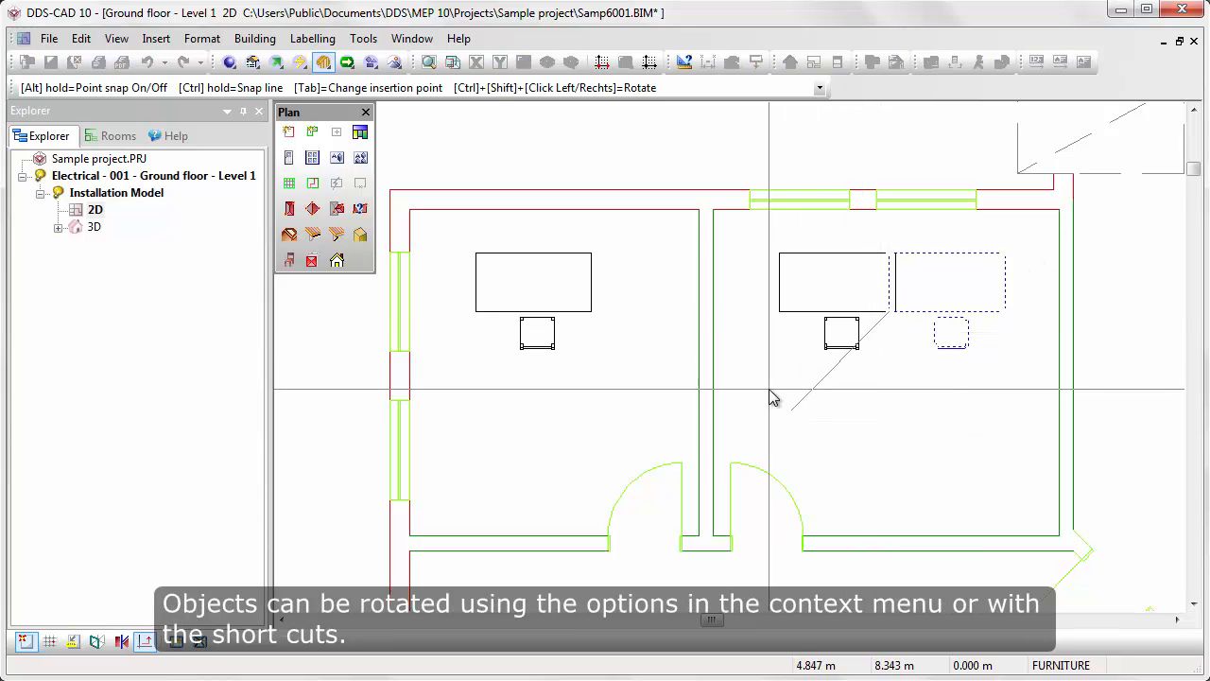
- Bring up the rotation options for the copy while it is being placed
right_click(773, 397)
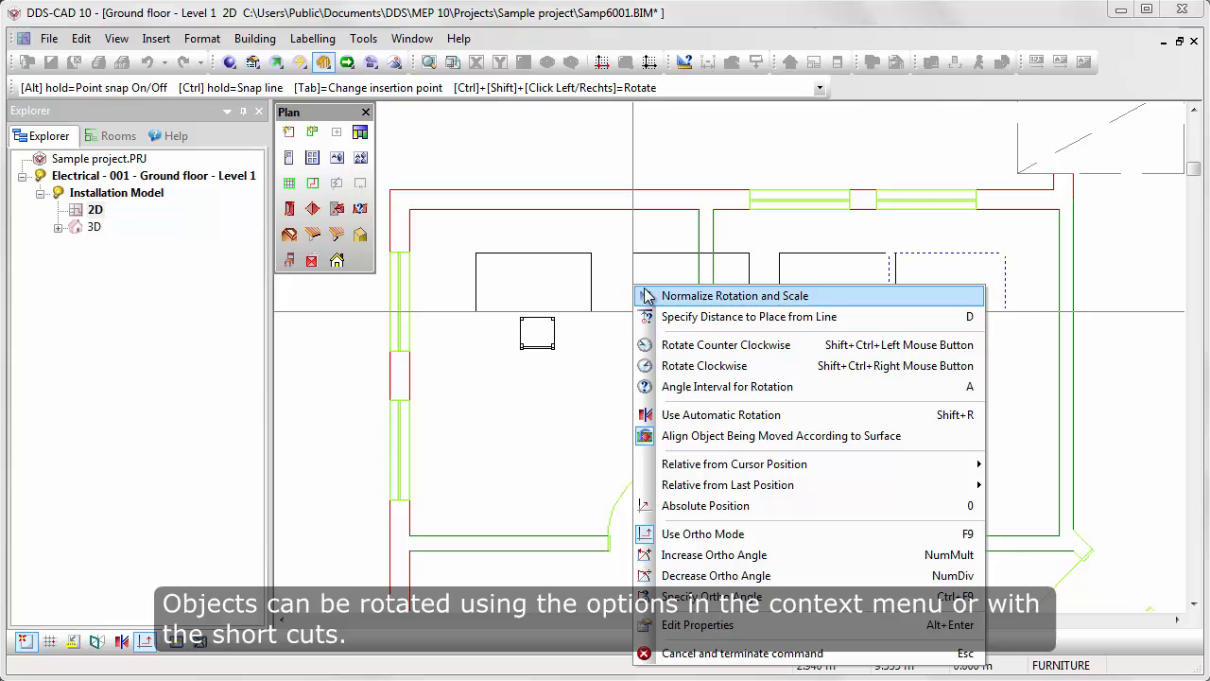